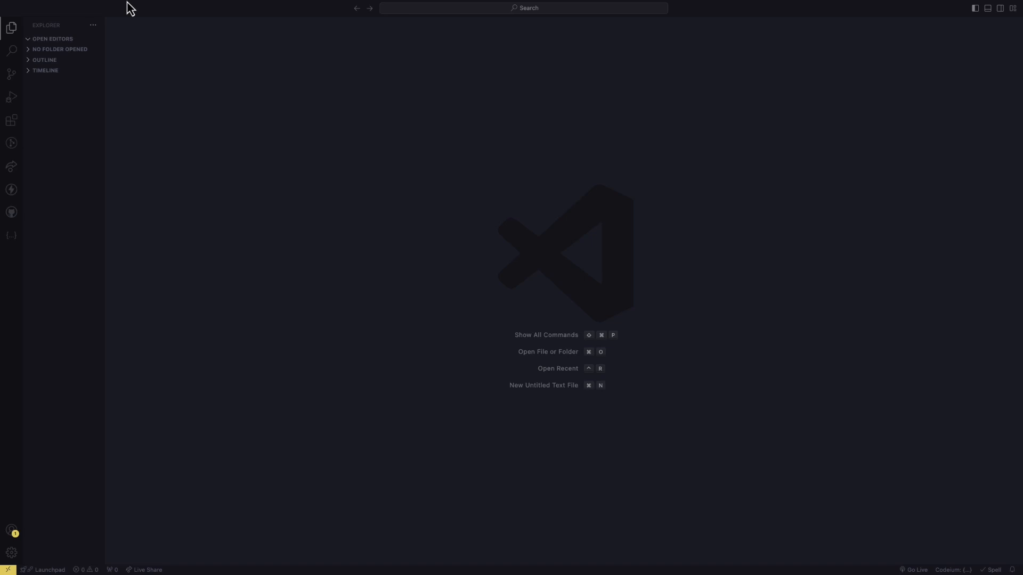
Bring up the Terminal menu from the macOS menu bar.
left_click(171, 4)
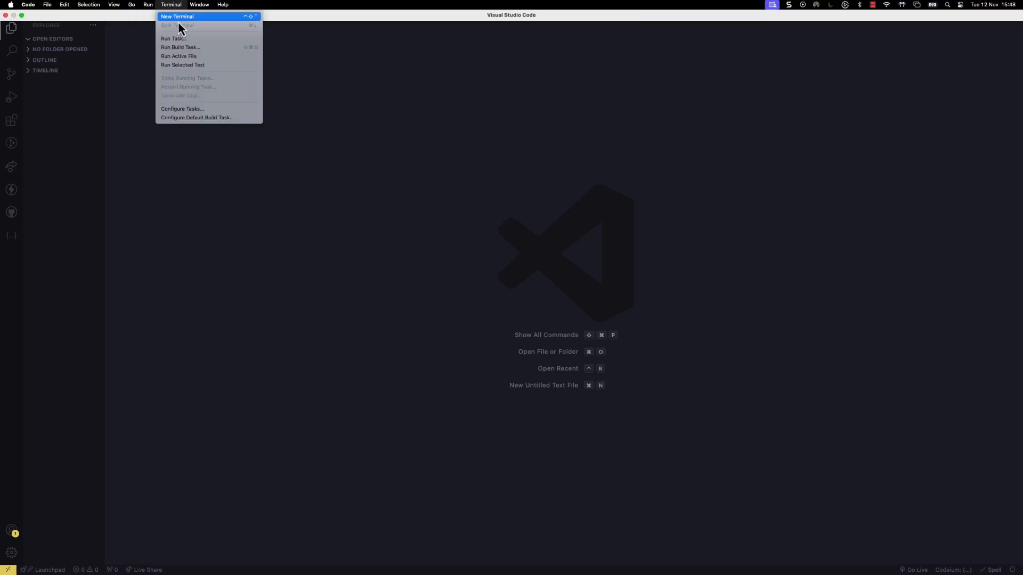
left_click(177, 16)
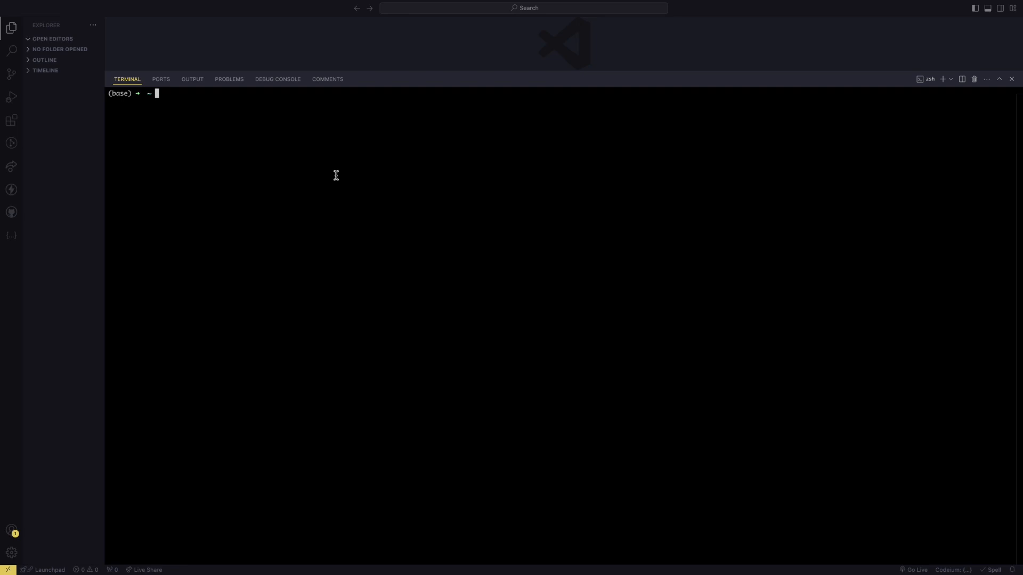
type("ss")
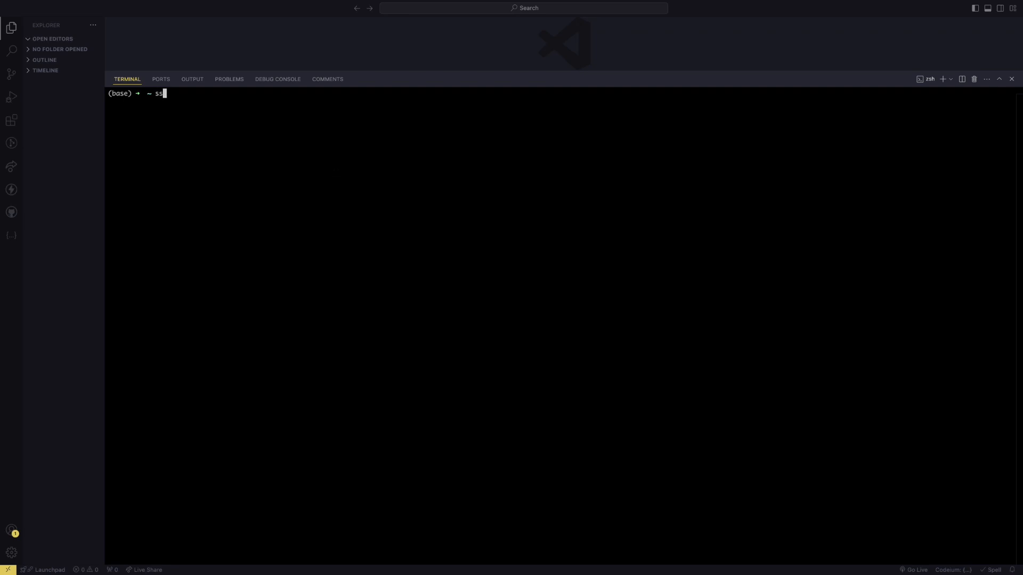
type("h unitre")
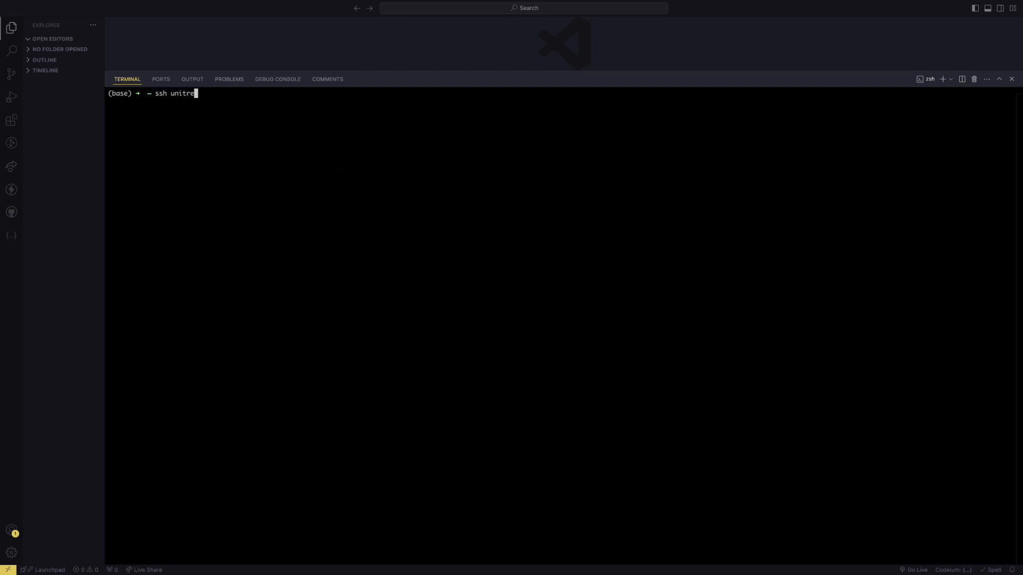
type("e@192.168")
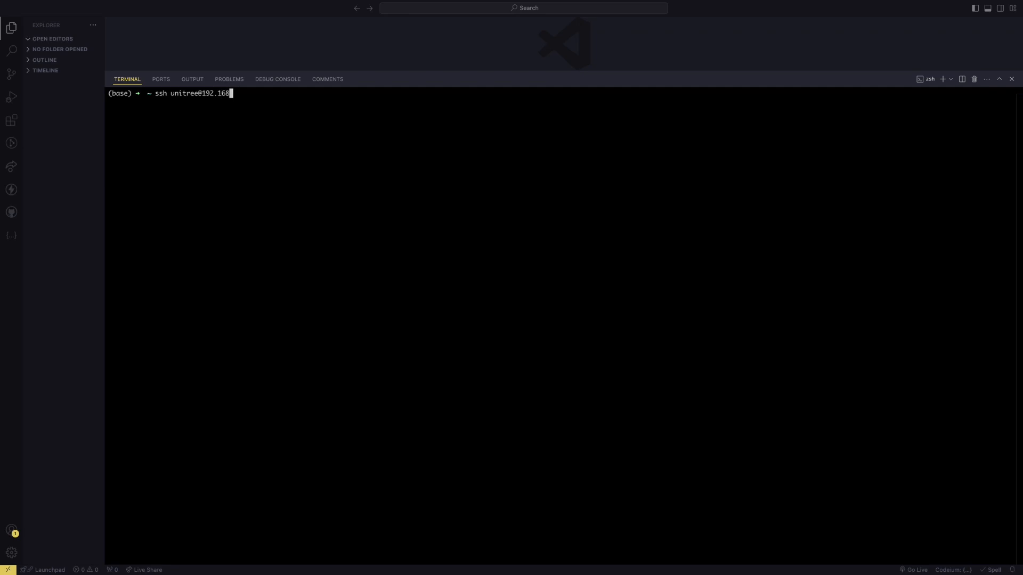
type(".123.1")
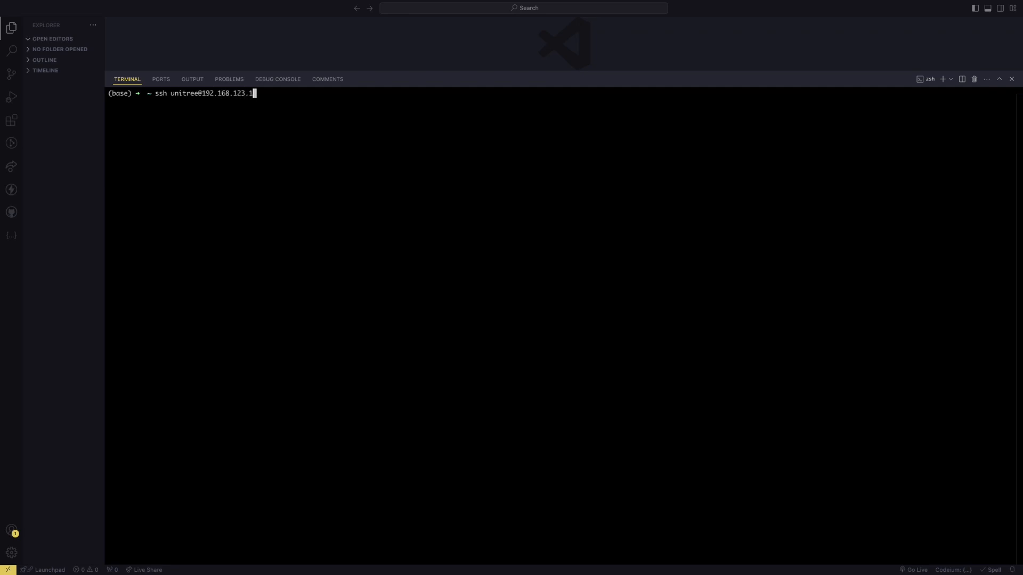
key("Return")
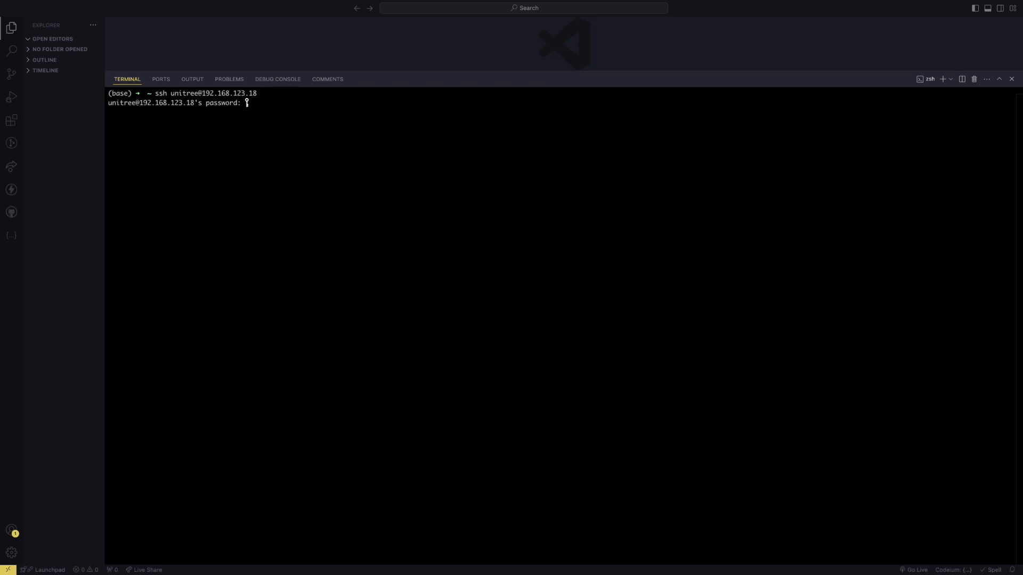
key("Return")
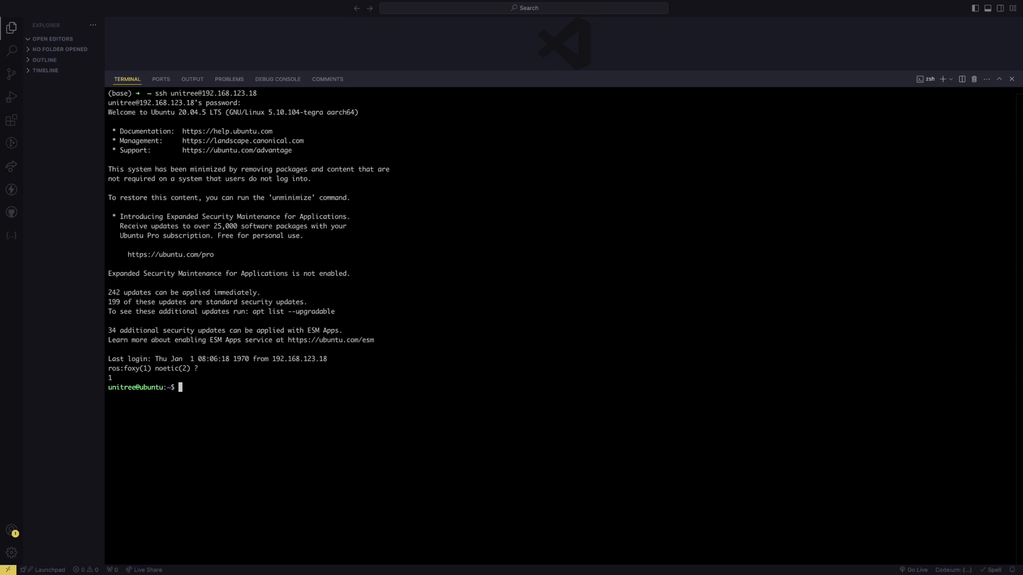
List the robot's home folder with ls, then exit the session.
type("ls")
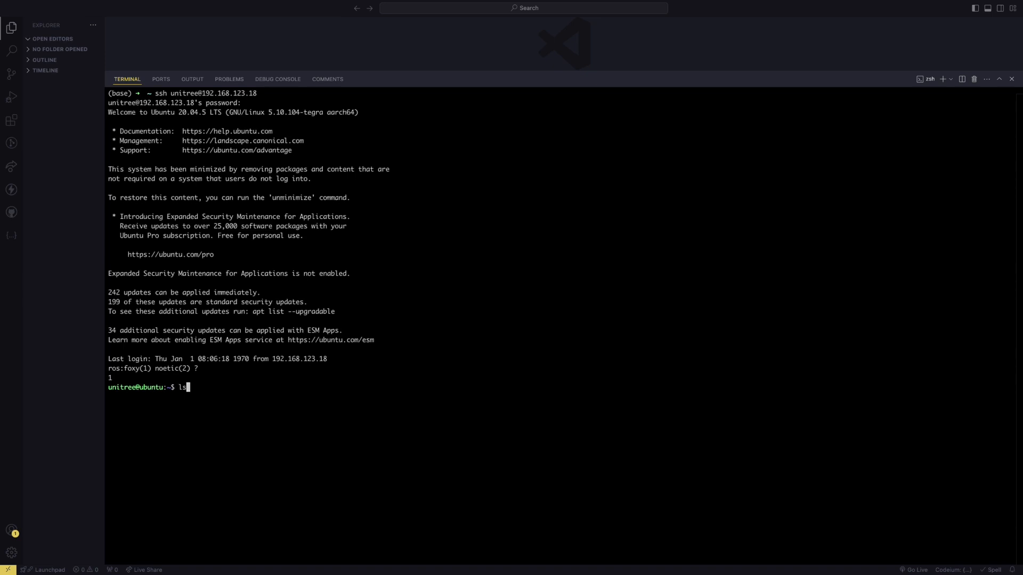
key("Return")
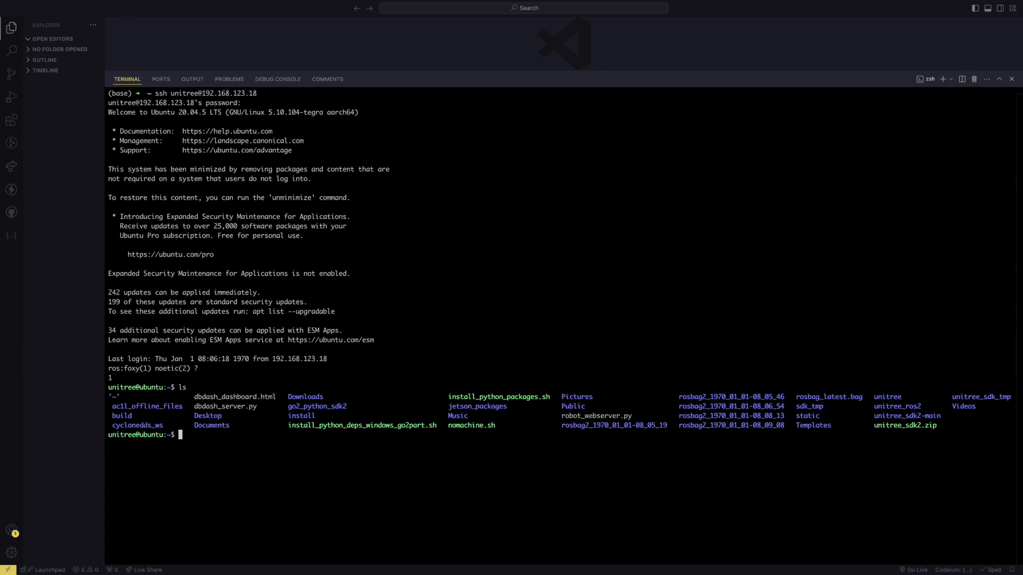
type("exit")
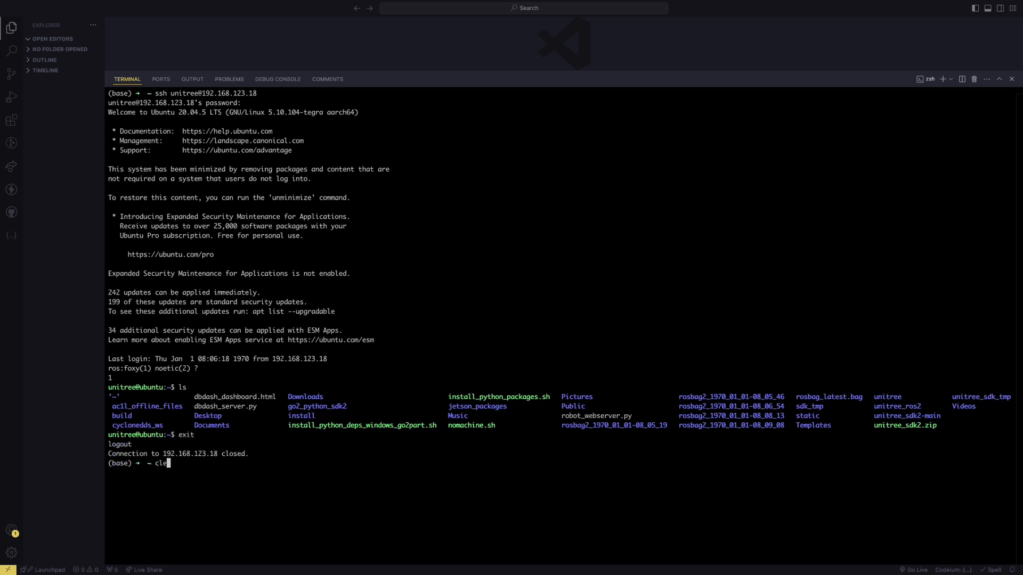
Clear the terminal output, leaving a fresh local prompt.
key("Return")
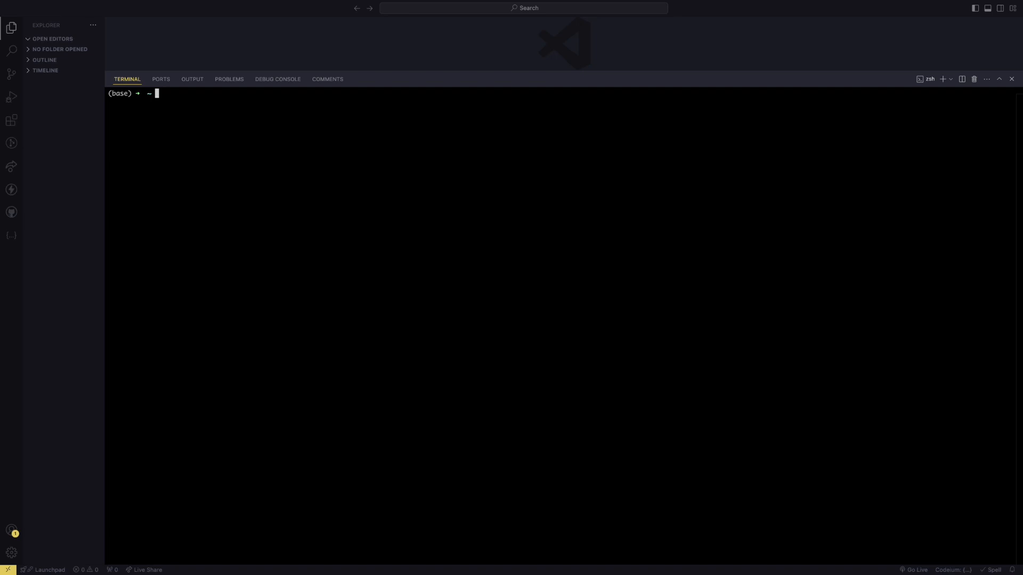
mouse_move(870, 305)
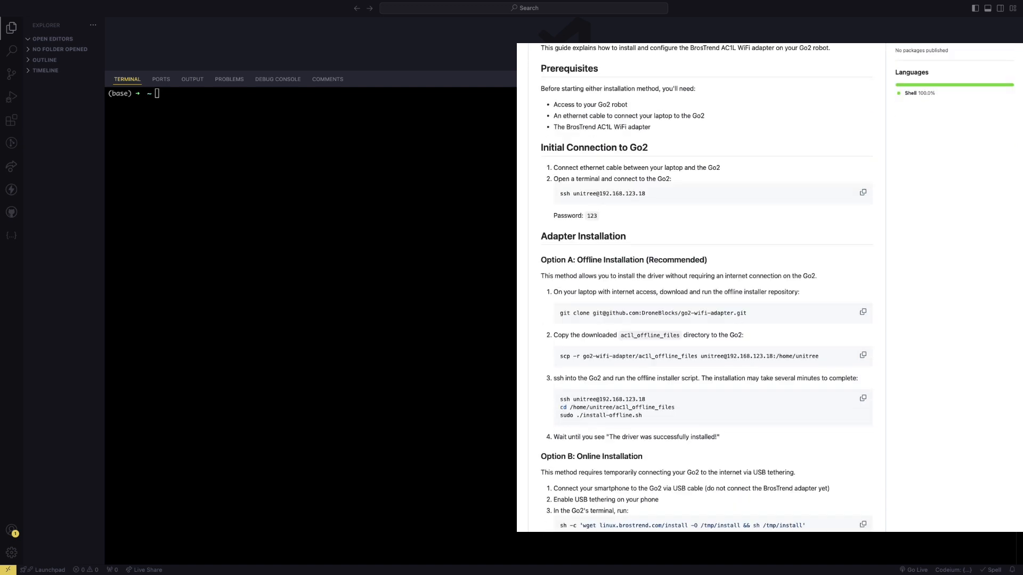
scroll("down", 3)
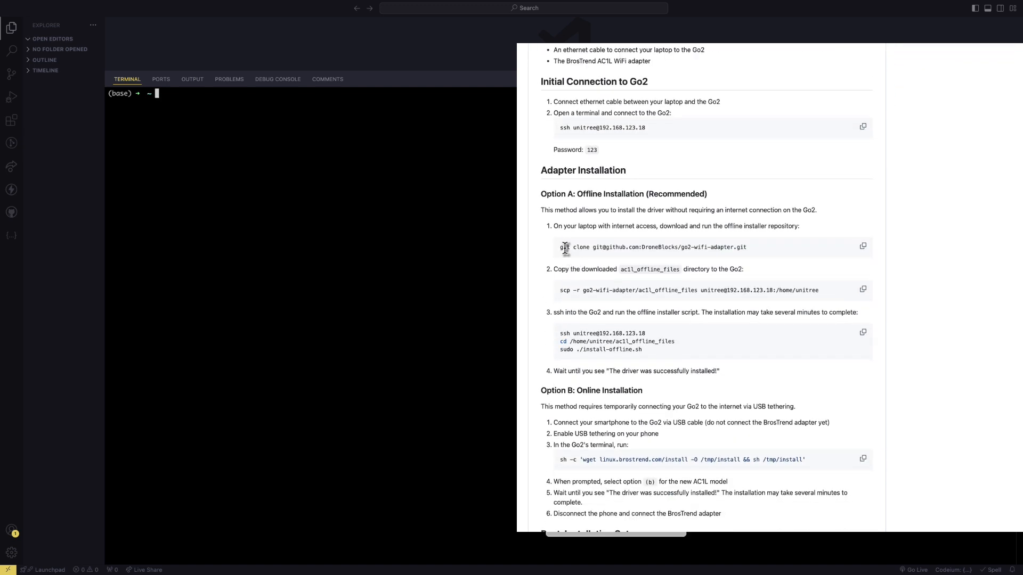
mouse_move(869, 254)
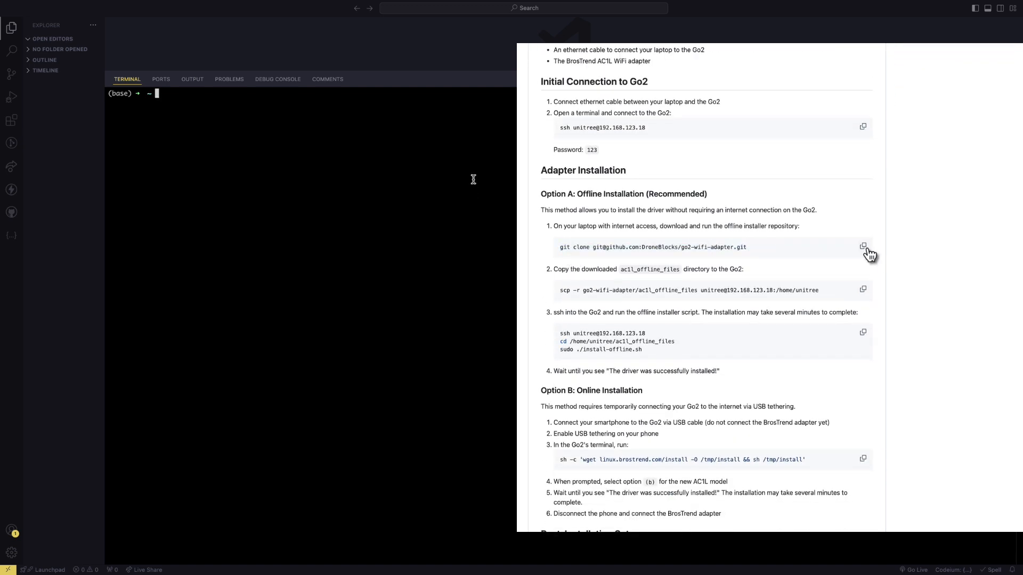
right_click(422, 111)
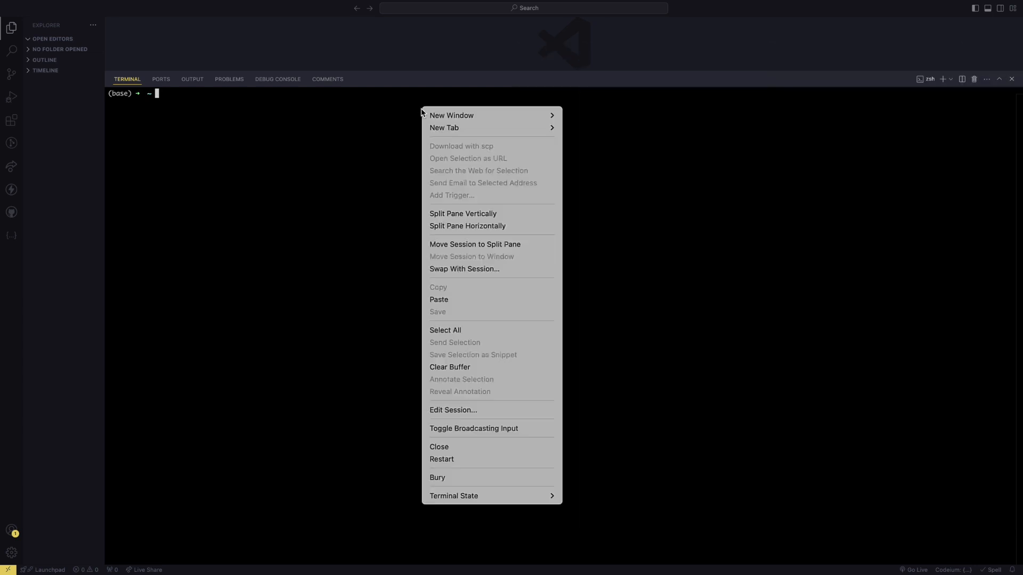
left_click(351, 179)
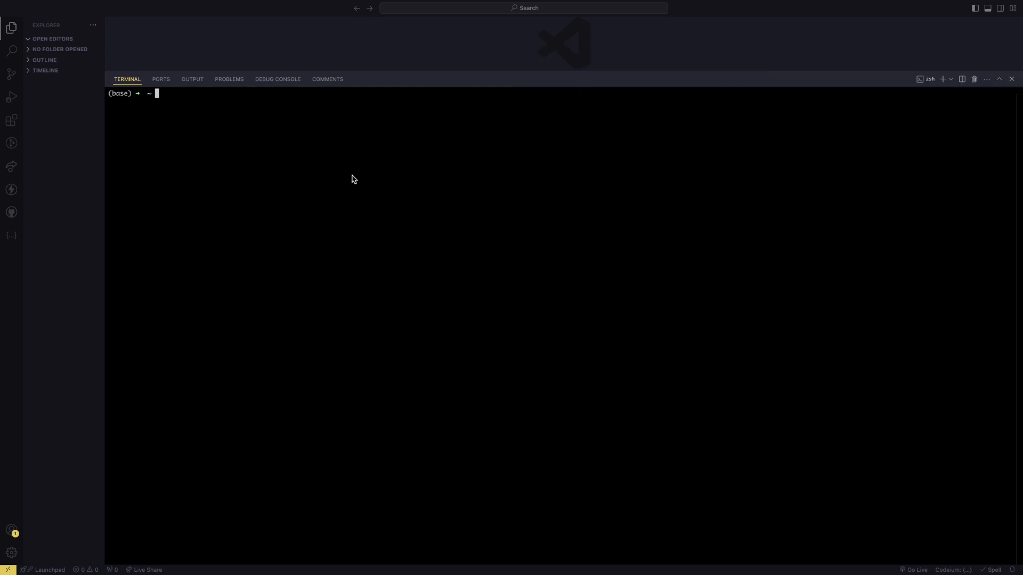
type("git clone git@github.com:DroneBlocks/go2-wifi-adapter.git")
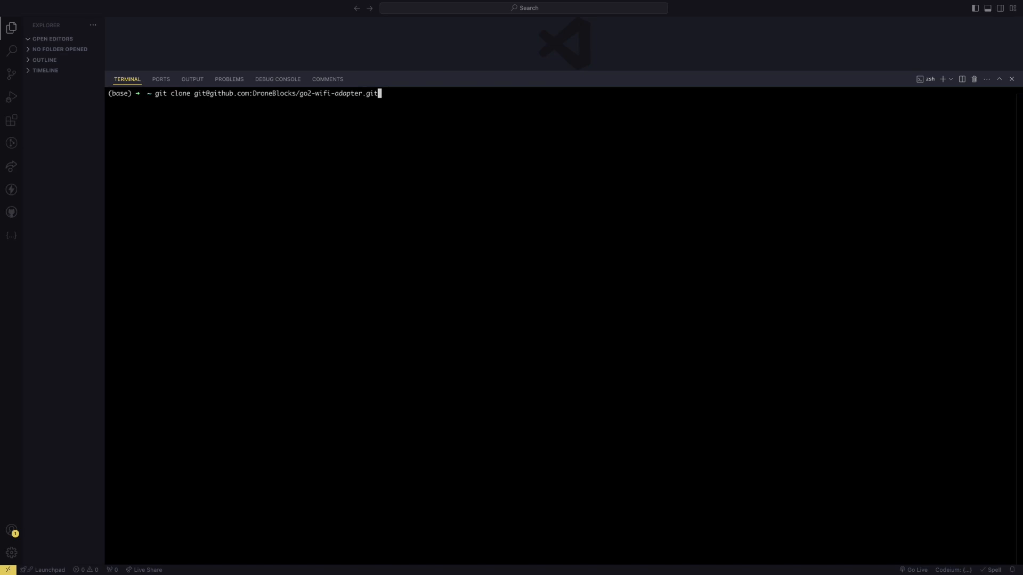
key("Return")
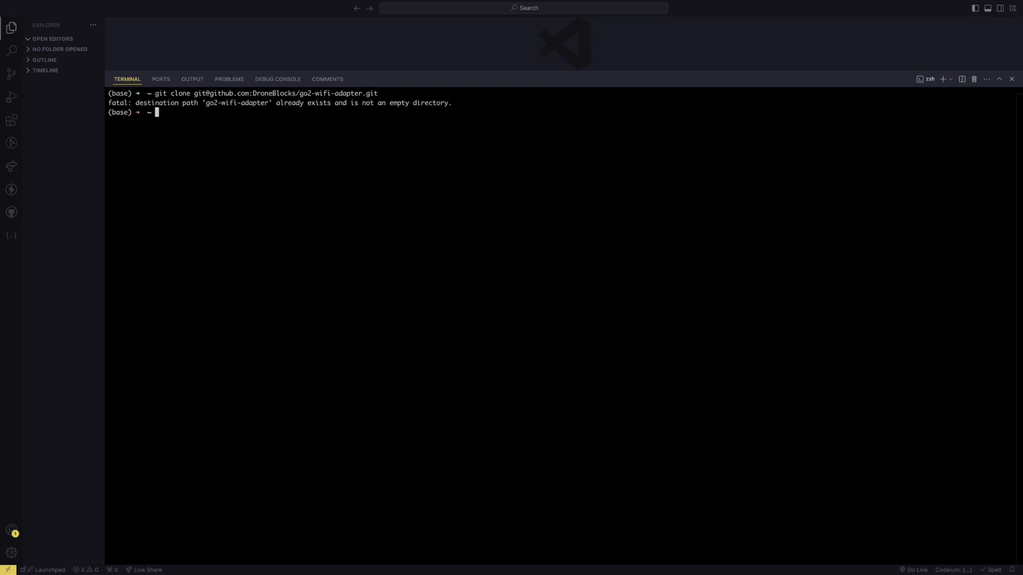
Delete the existing go2-wifi-adapter folder with rm -rf and list the home folder.
type("rm -r")
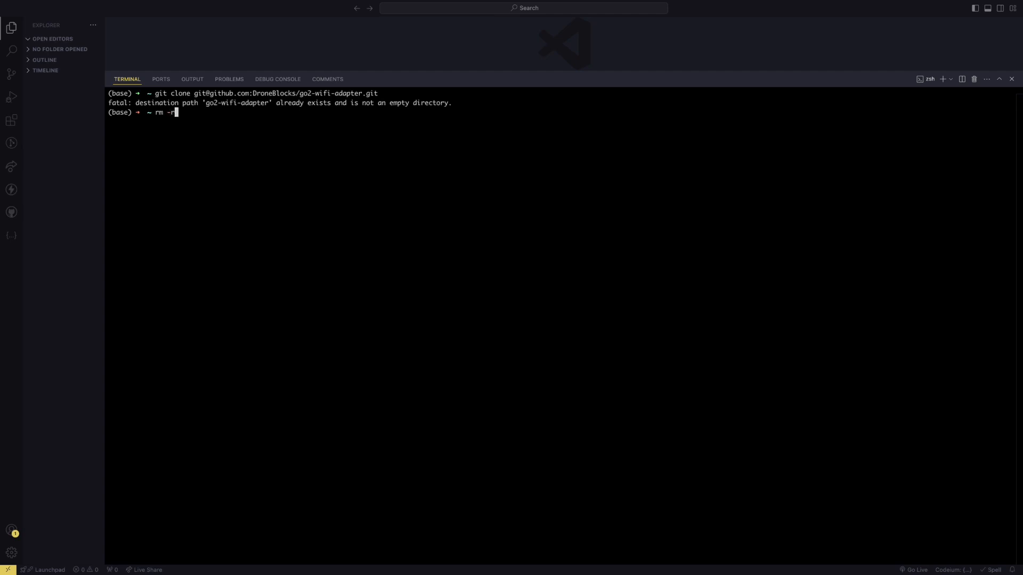
type("f go2-wifi-adapter")
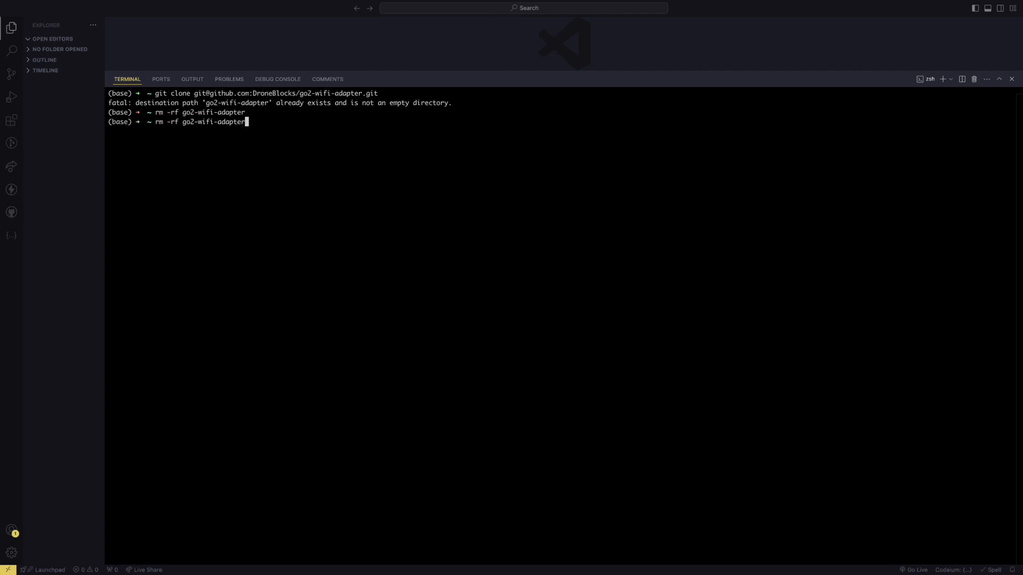
key("Return")
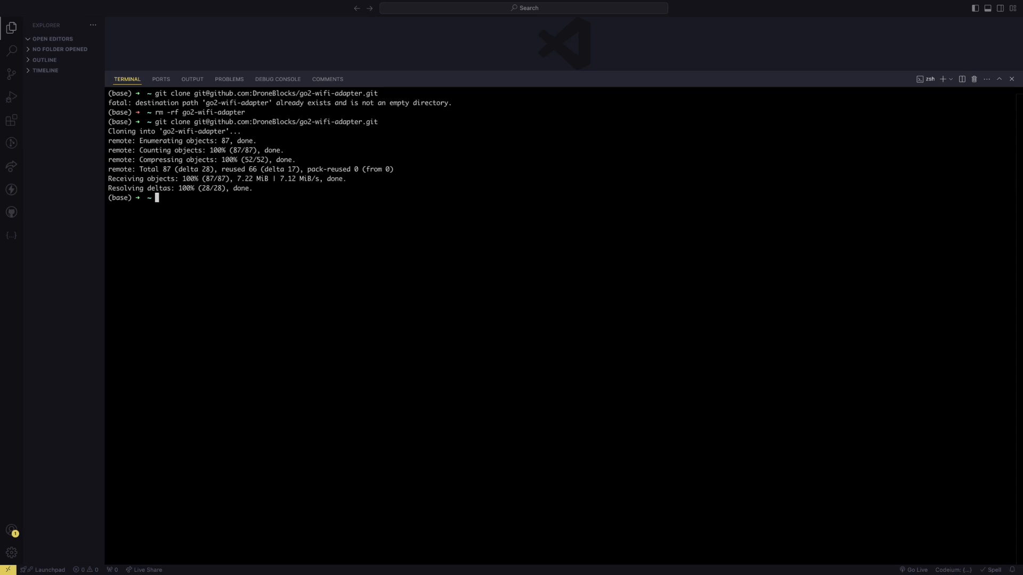
type("ls go2-wifi-adapter")
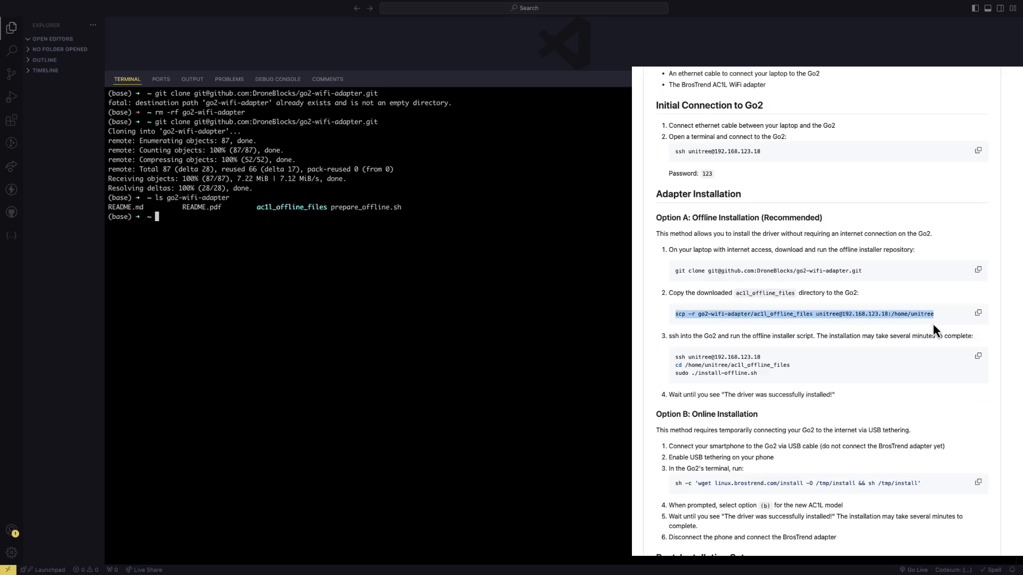
left_click(978, 313)
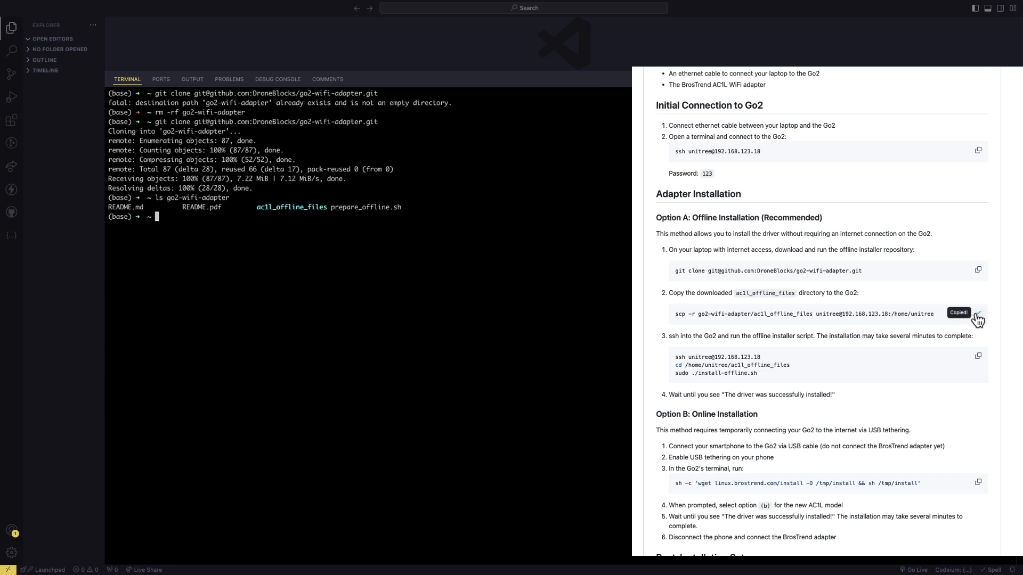
right_click(285, 224)
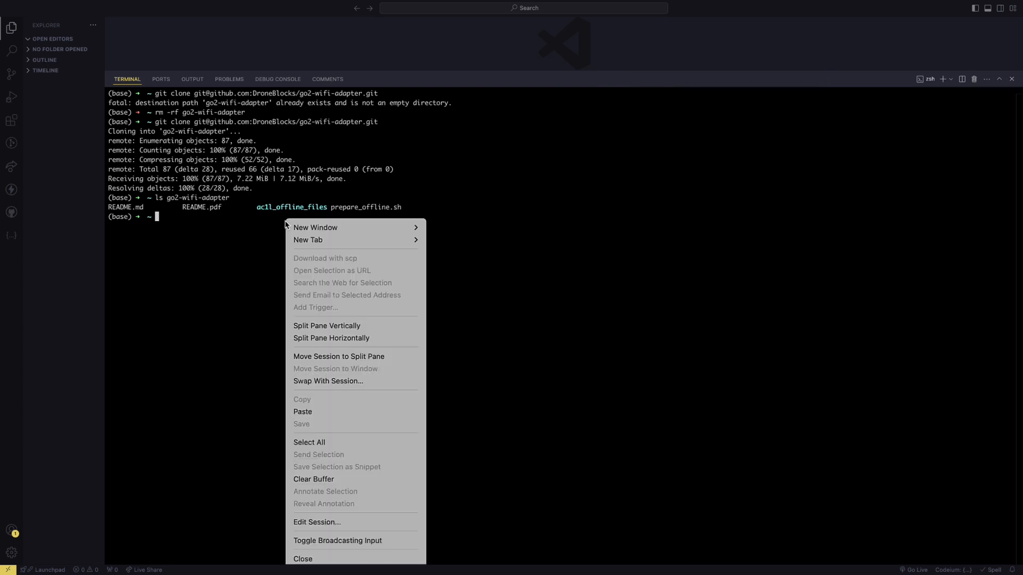
mouse_move(302, 411)
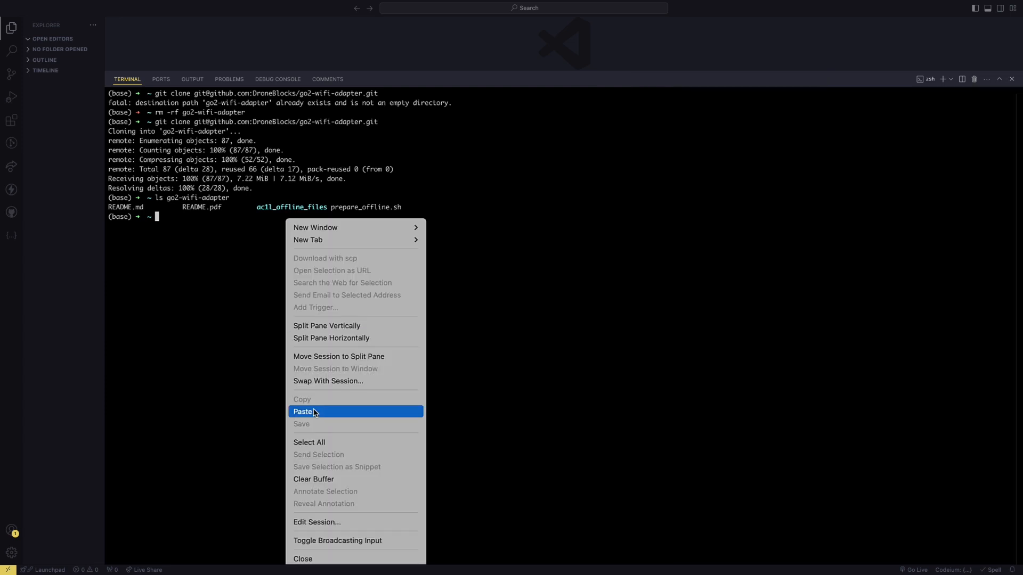
left_click(302, 411)
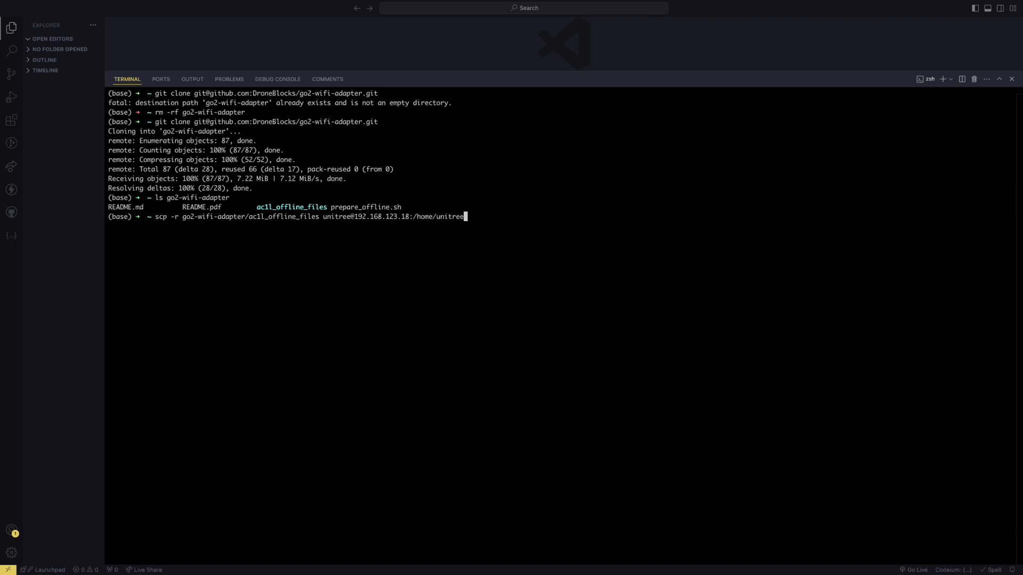
key("Return")
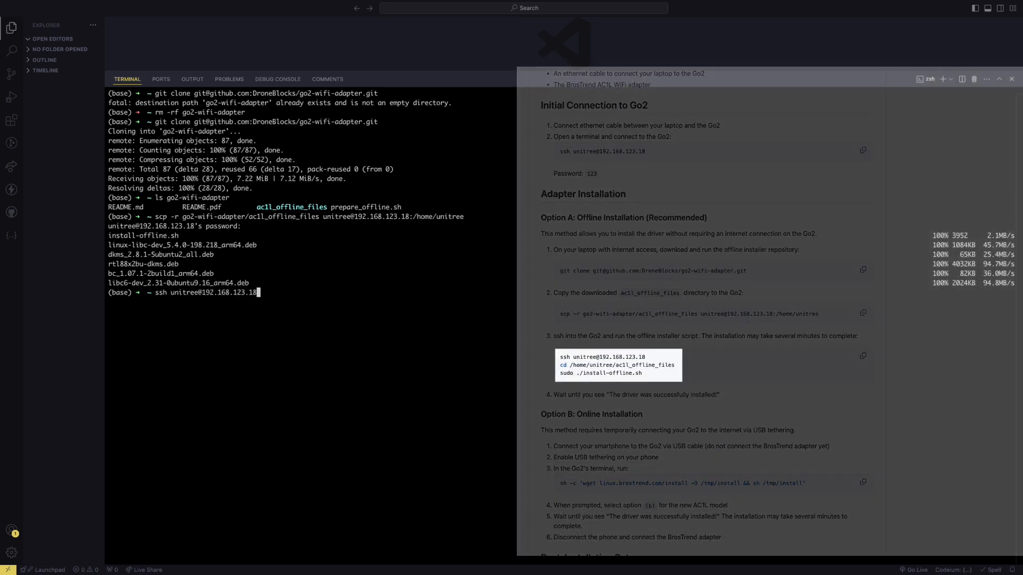
Log into the Go2 over SSH and cd to /home/unitree/ac1l_offline_files.
key("Return")
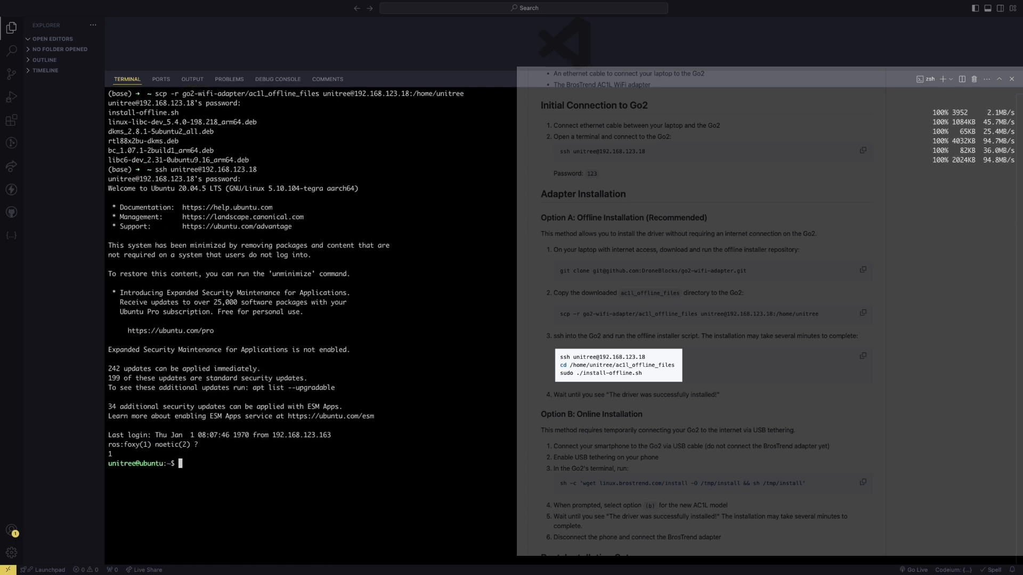
type("cd /gom")
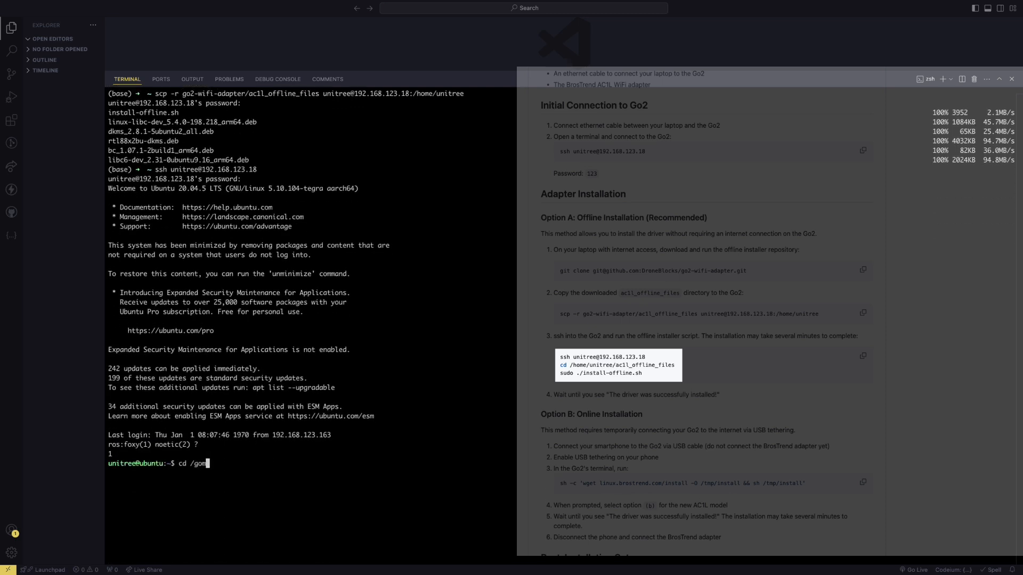
type("home/unitree/")
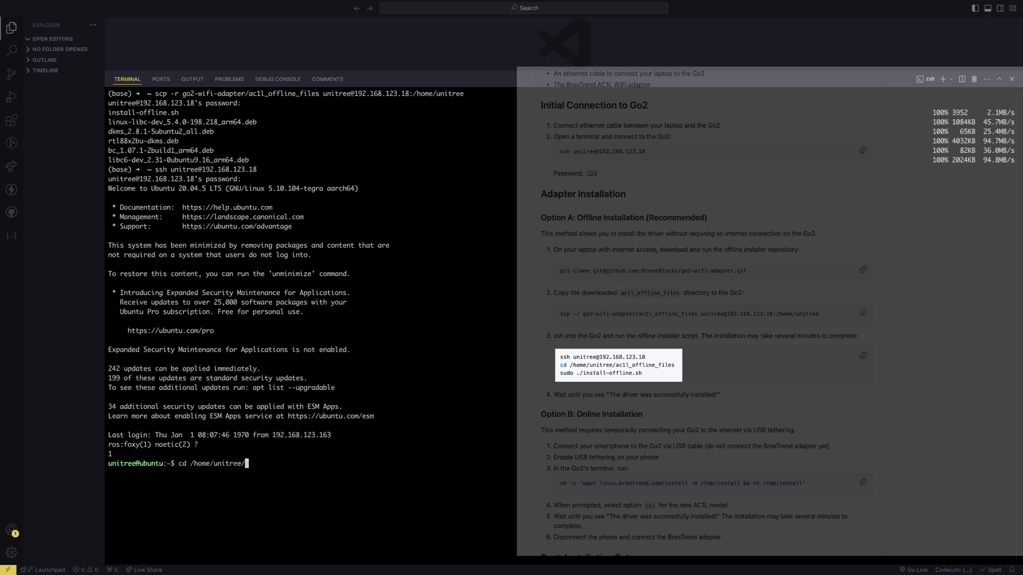
type("ac1l_offline_files/")
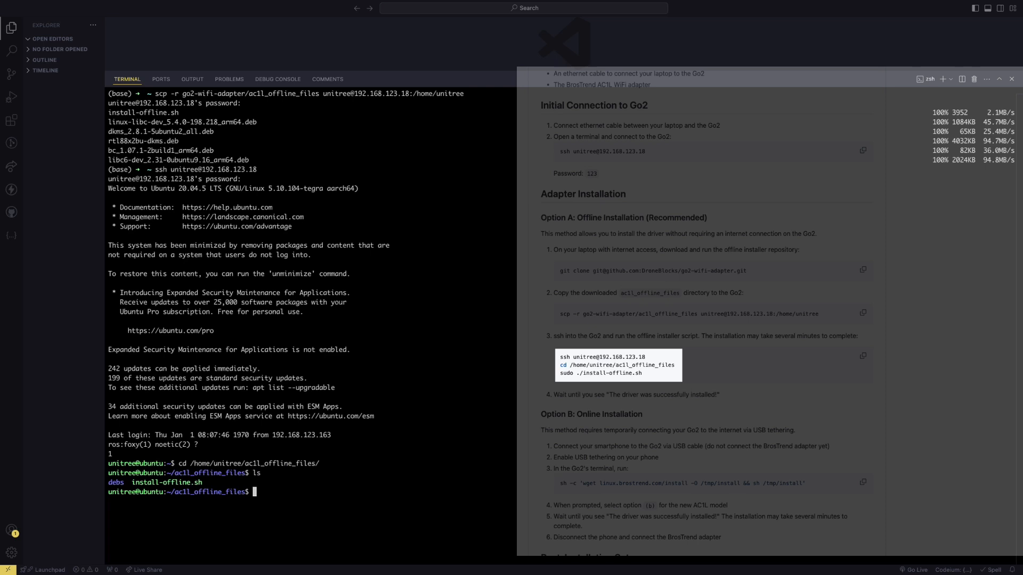
Run sudo ./install-offline.sh with the password, interrupt the rtl88x2bu build, and clear the terminal.
type("sudo ./")
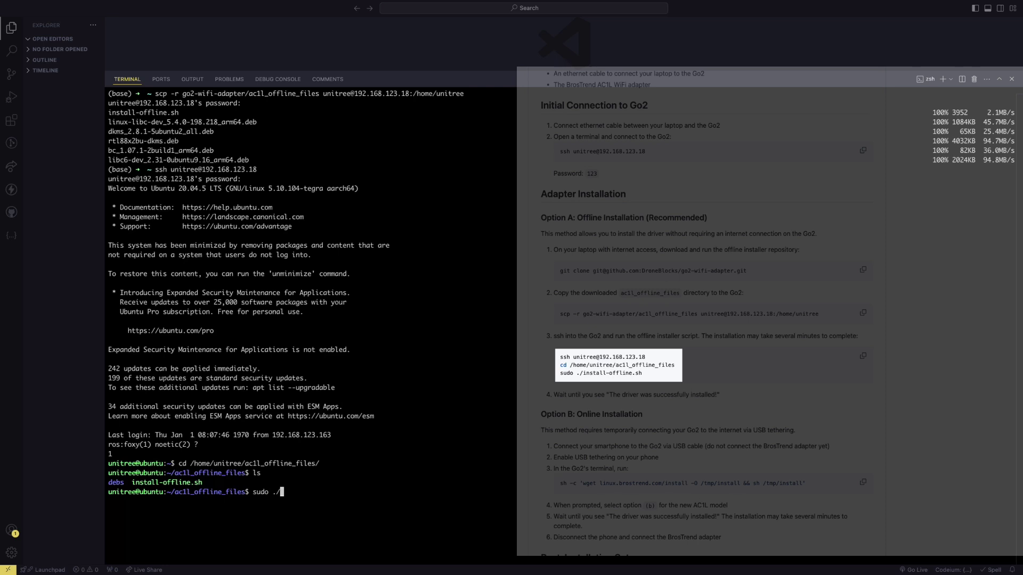
type("install-offline.sh")
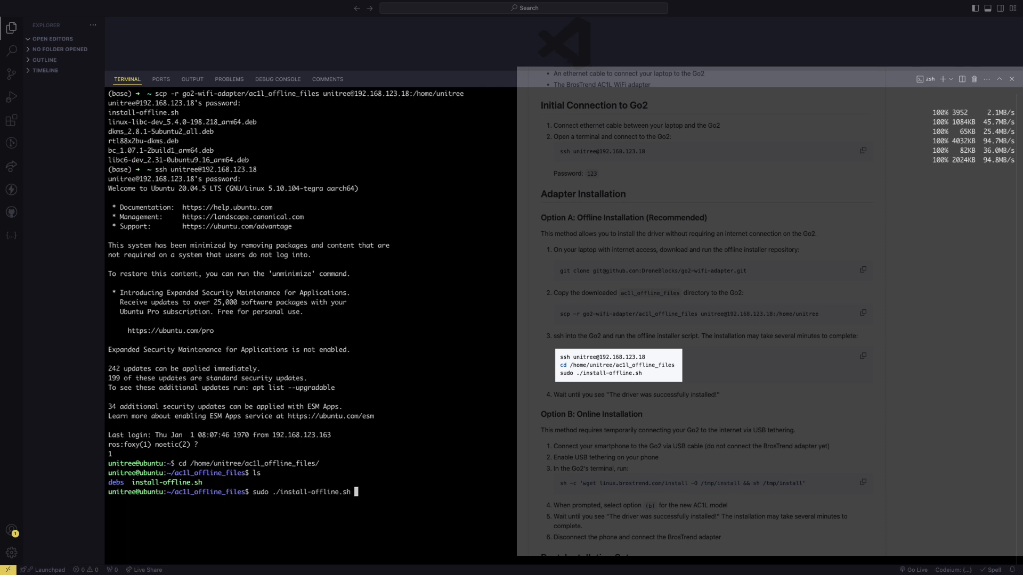
key("Return")
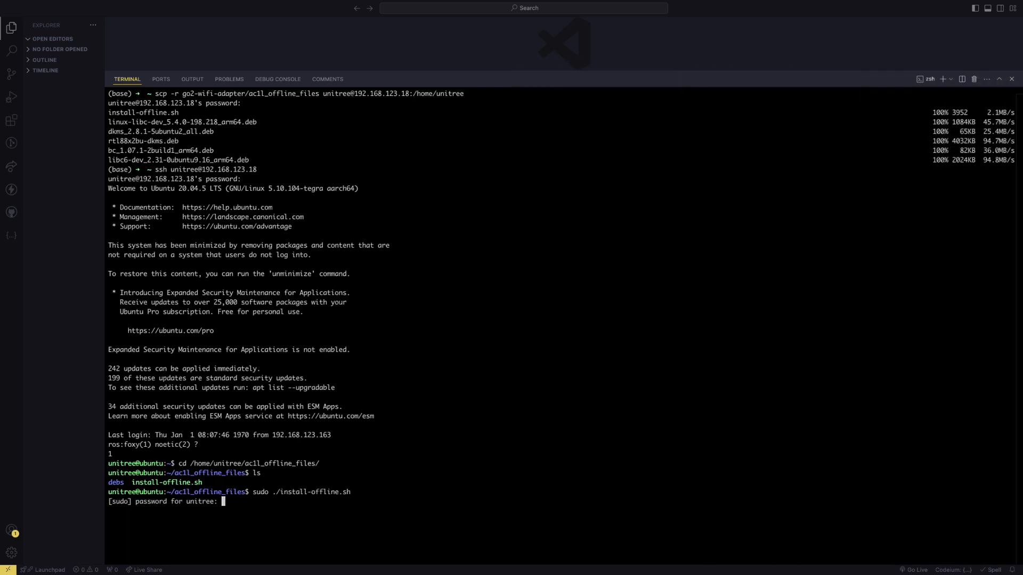
key("Return")
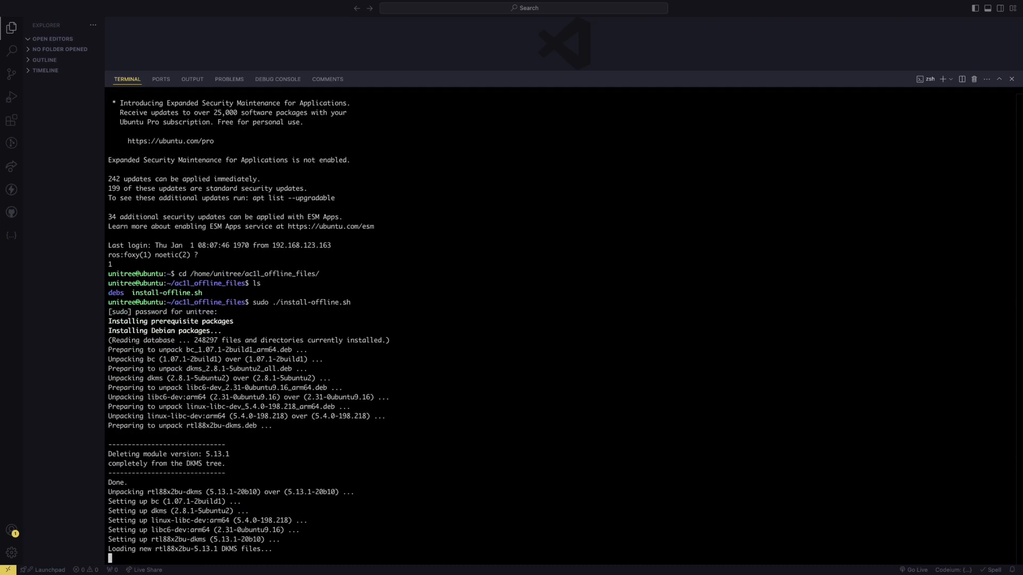
scroll("down", 3)
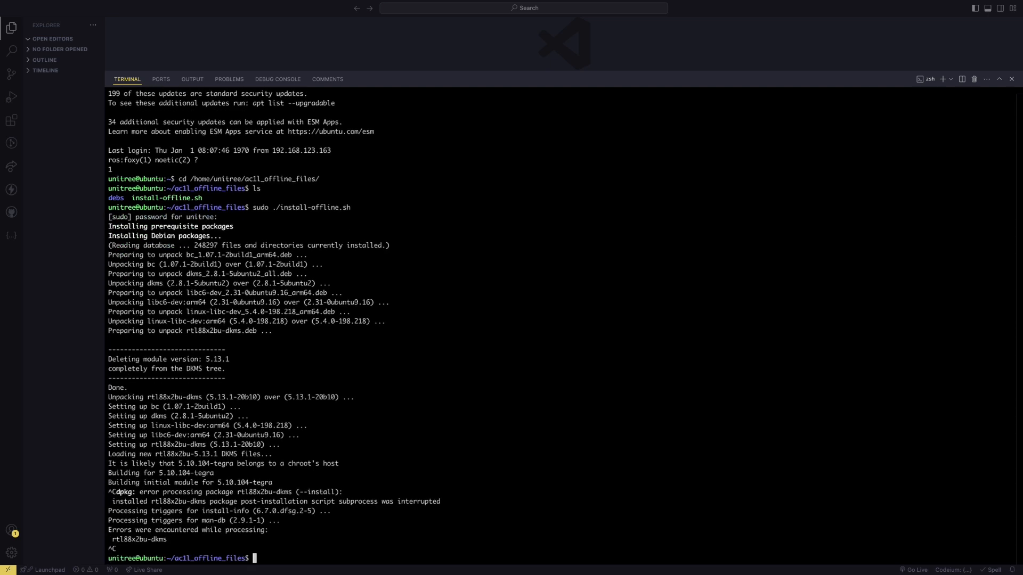
key("ctrl+l")
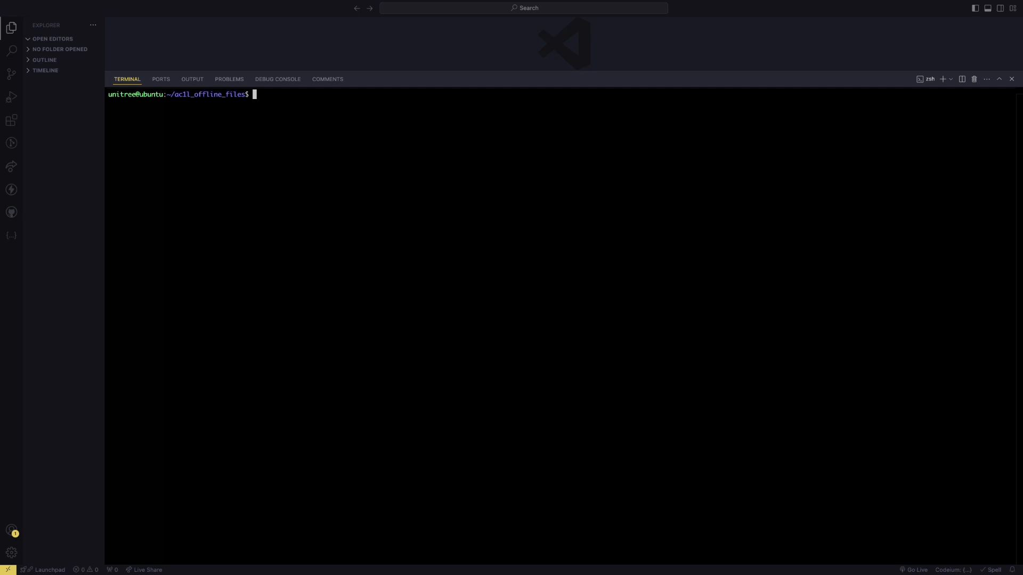
mouse_move(690, 252)
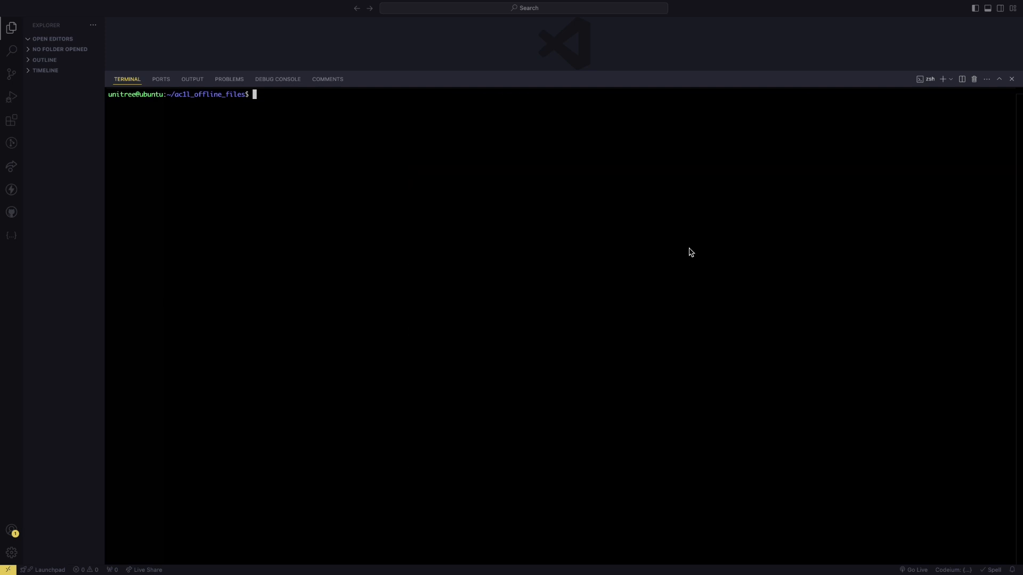
Run iwconfig twice until the wlan0 interface appears in the list.
type("iwcon")
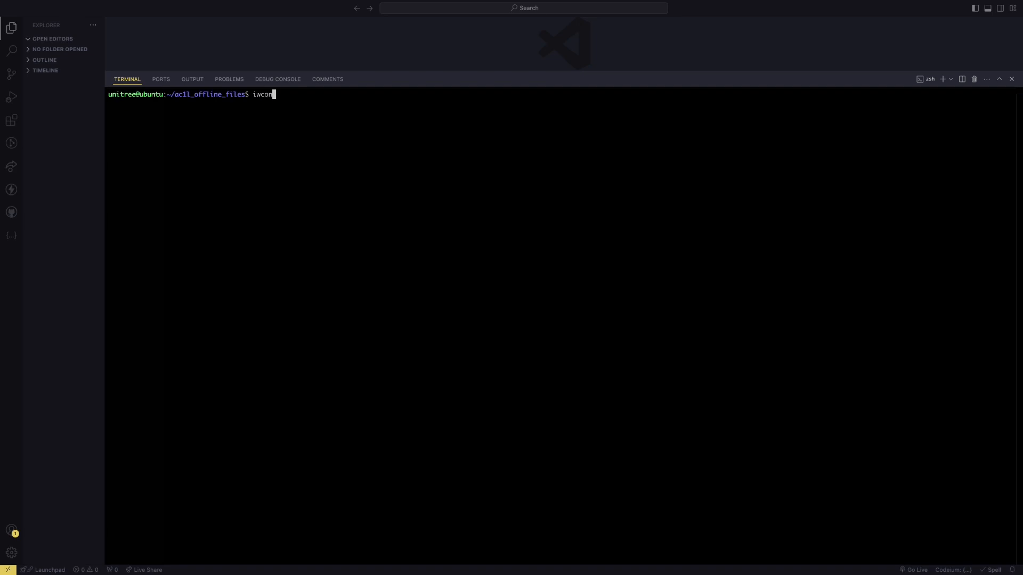
key("Return")
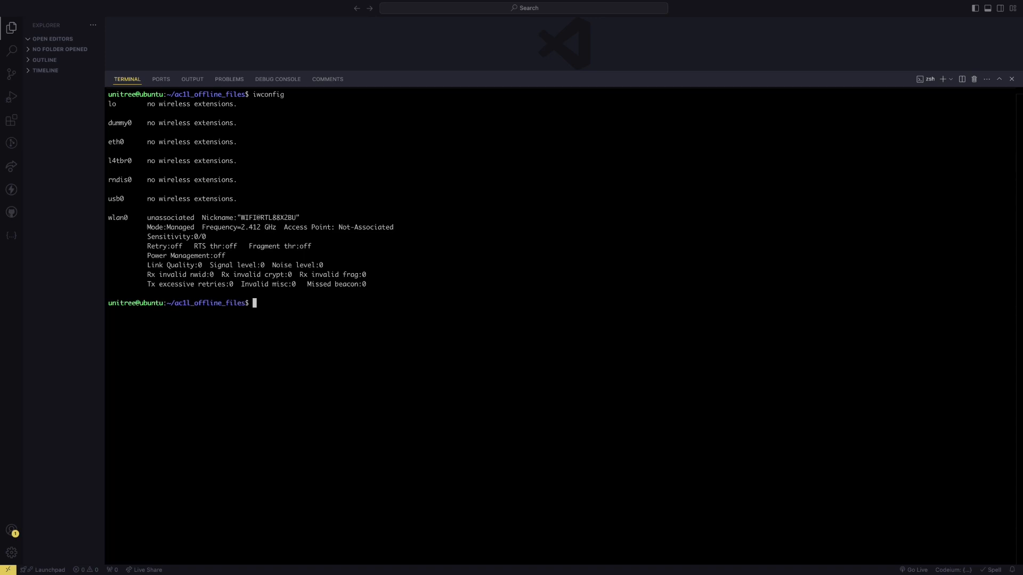
type("iwconfig")
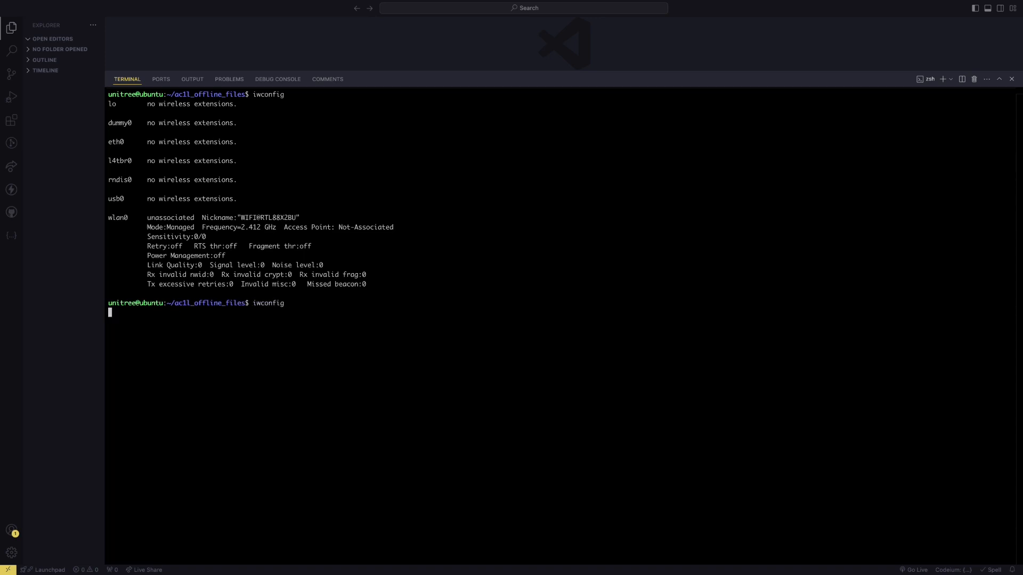
key("Return")
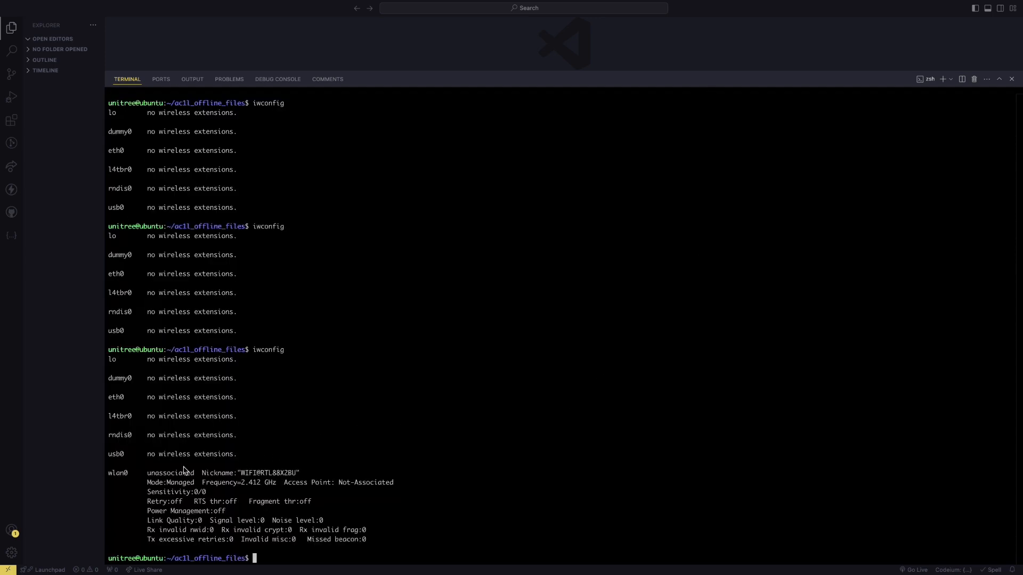
mouse_move(566, 399)
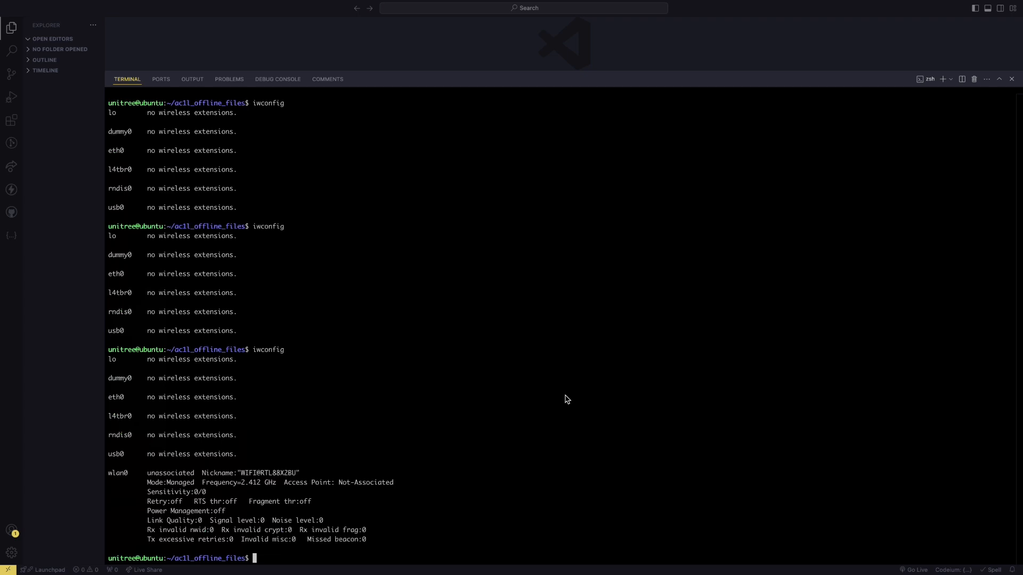
mouse_move(162, 476)
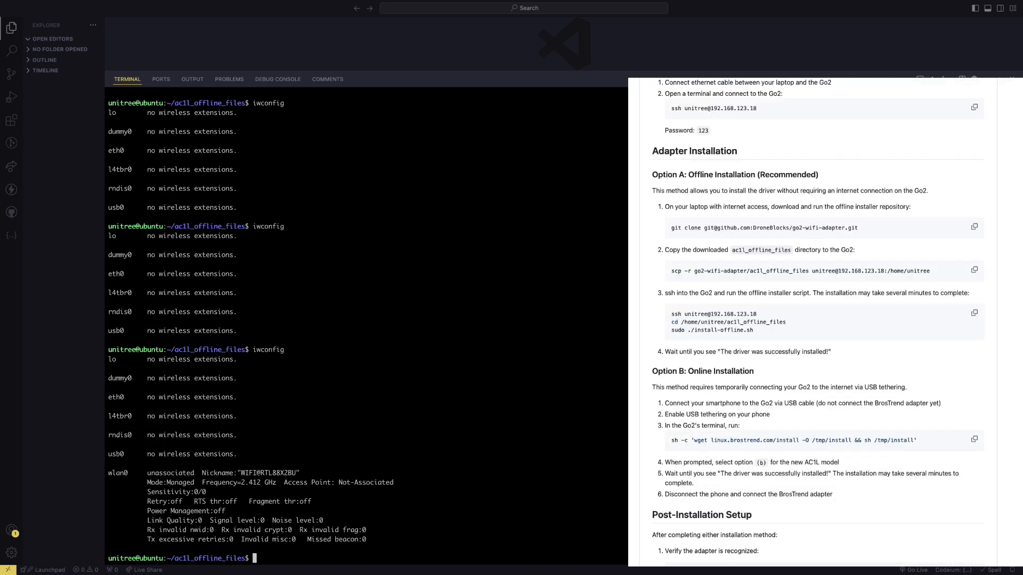
Run the sed command setting managed=true in /etc/NetworkManager/NetworkManager.conf.
scroll("down", 3)
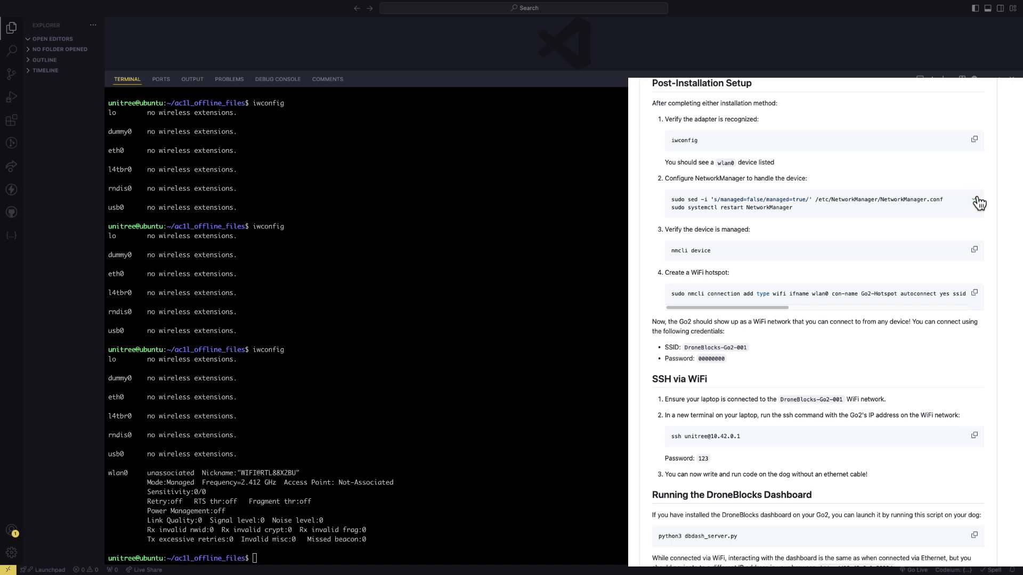
left_click(975, 200)
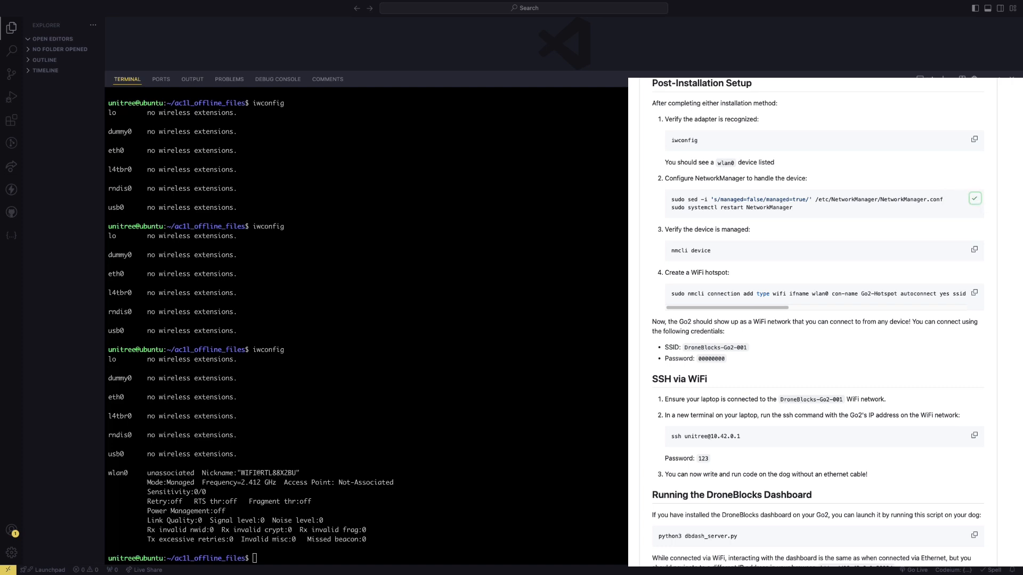
type("sudo sed -i 's/managed=false/managed=true/' /etc/NetworkManager/NetworkManager.conf")
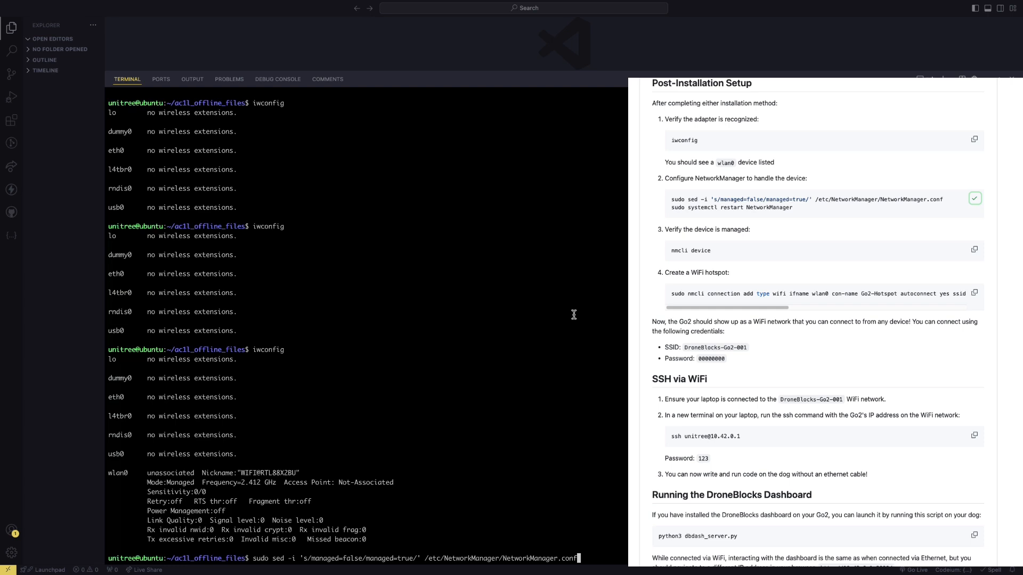
key("Return")
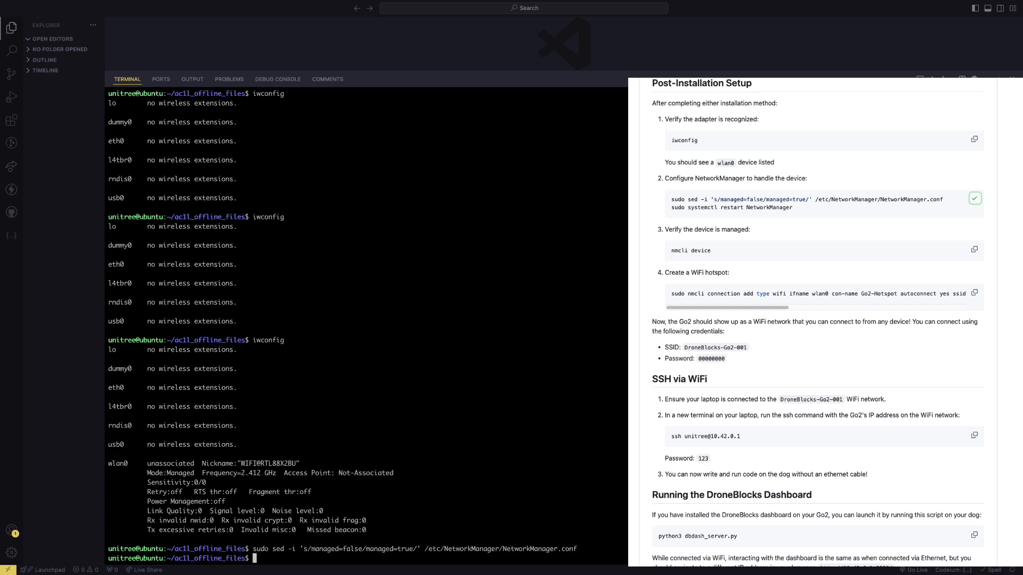
Restart NetworkManager with sudo systemctl restart NetworkManager.
type("sudo")
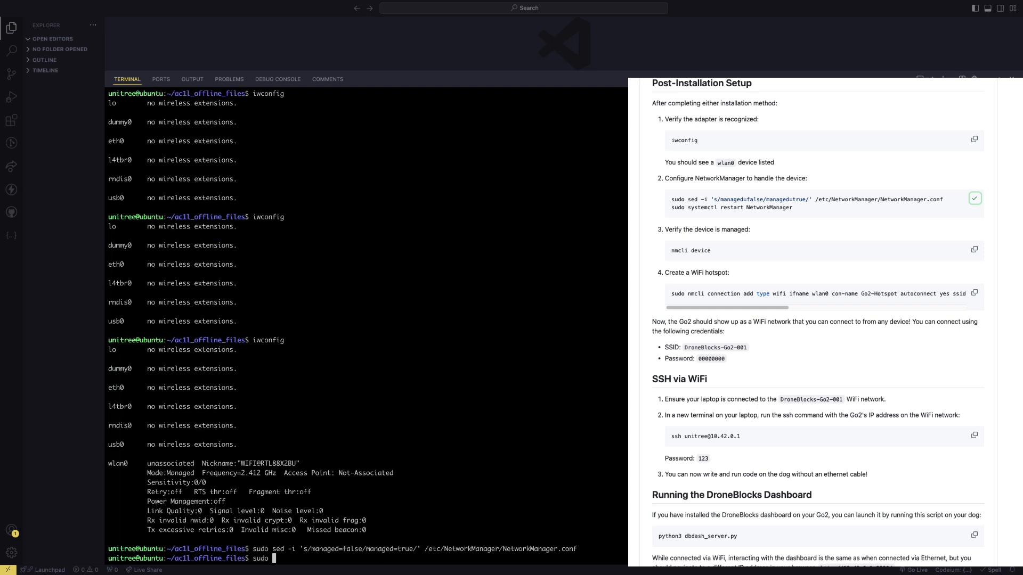
type("systemctl restart Network")
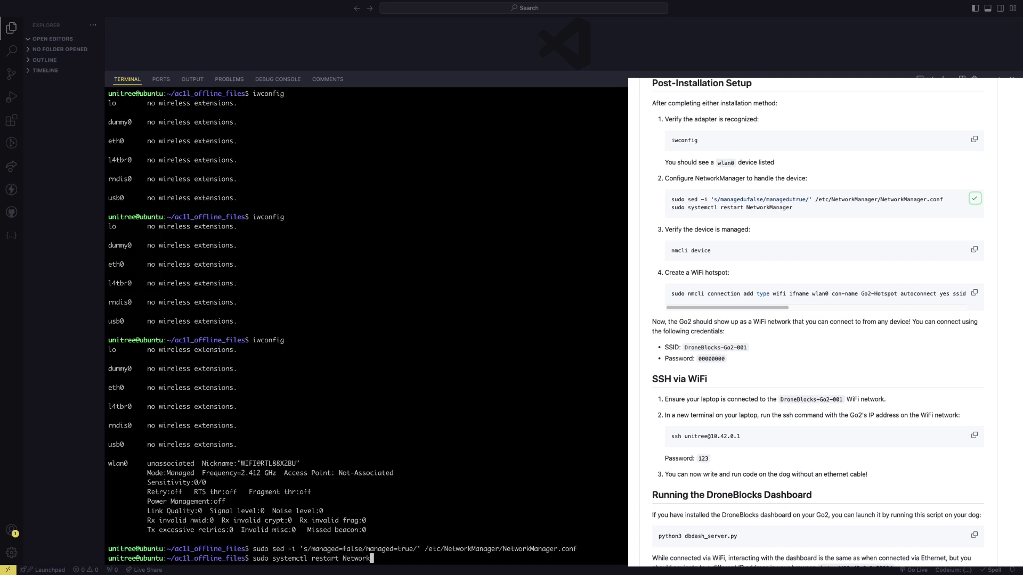
key("Return")
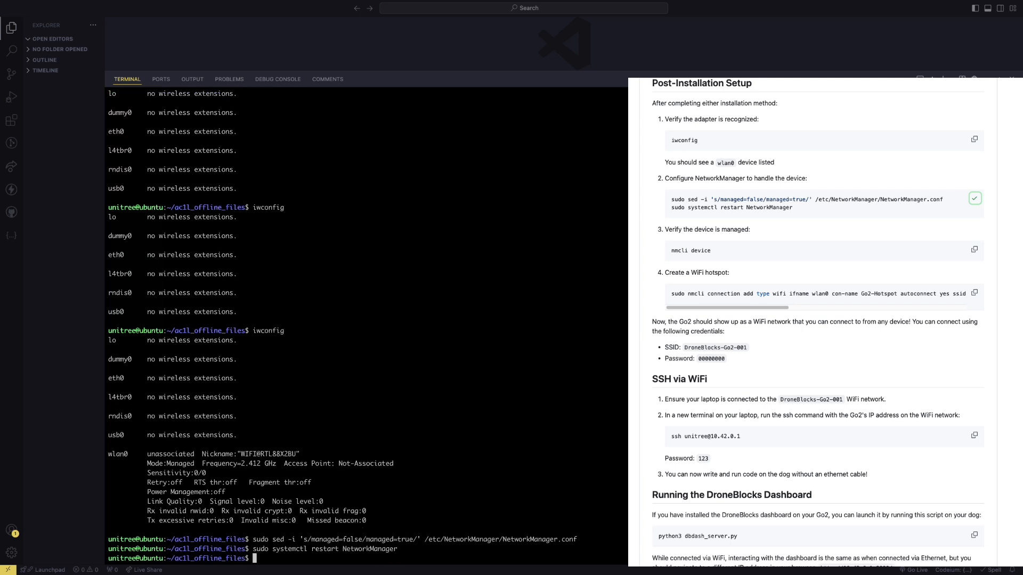
Run nmcli device to see wlan0 listed as a disconnected wifi device.
type("nm")
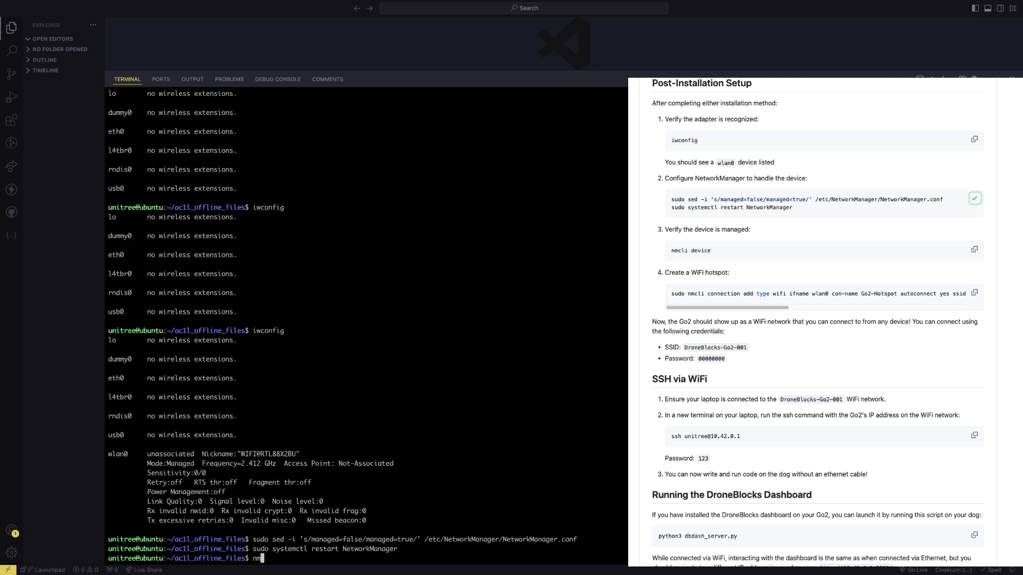
type("mcli device")
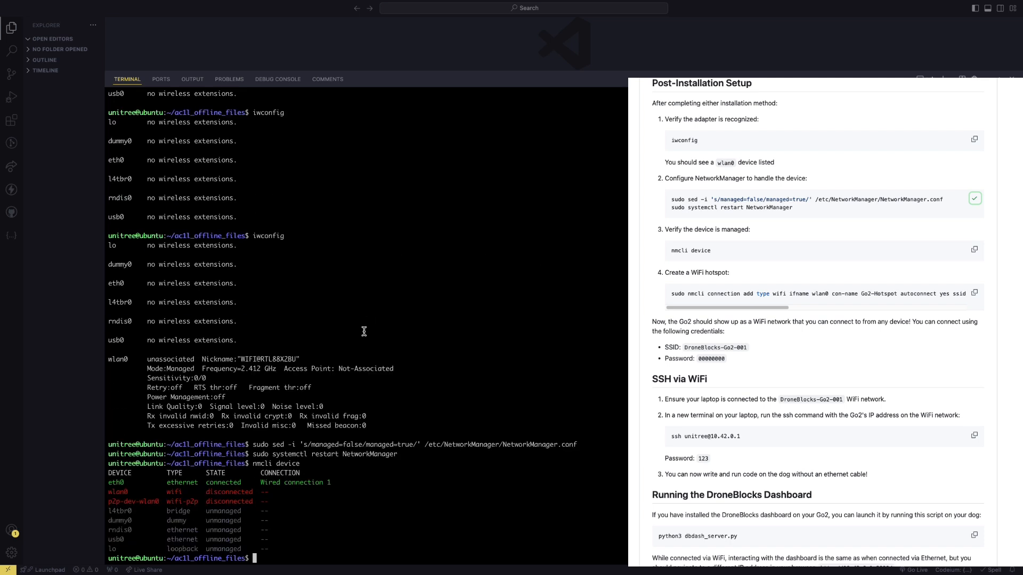
mouse_move(126, 496)
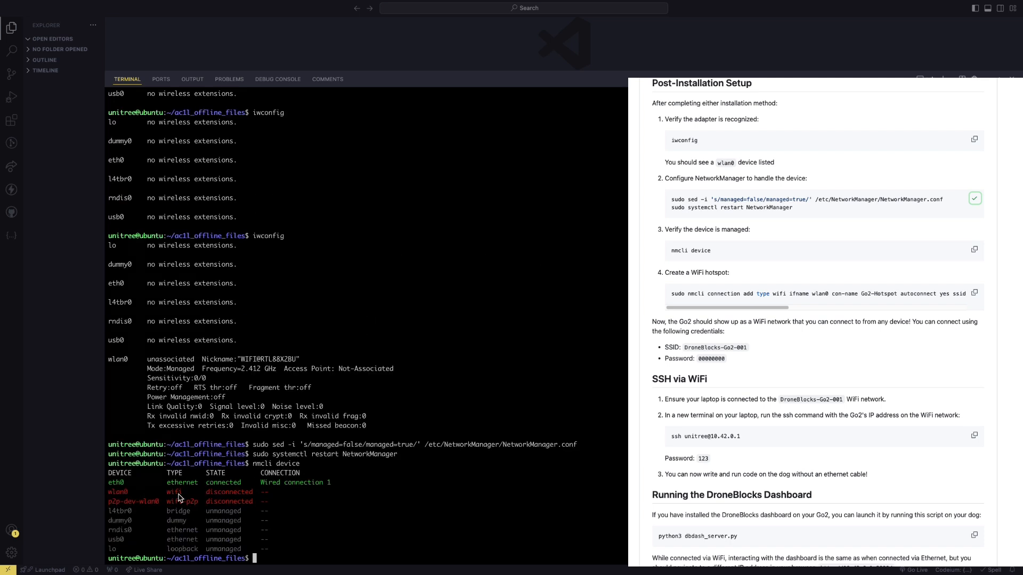
mouse_move(248, 531)
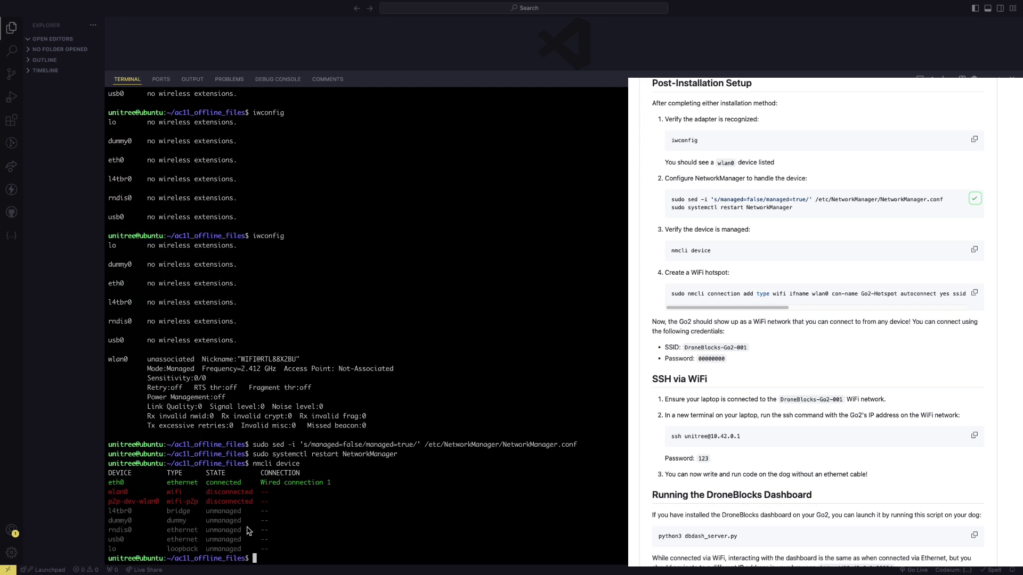
mouse_move(311, 509)
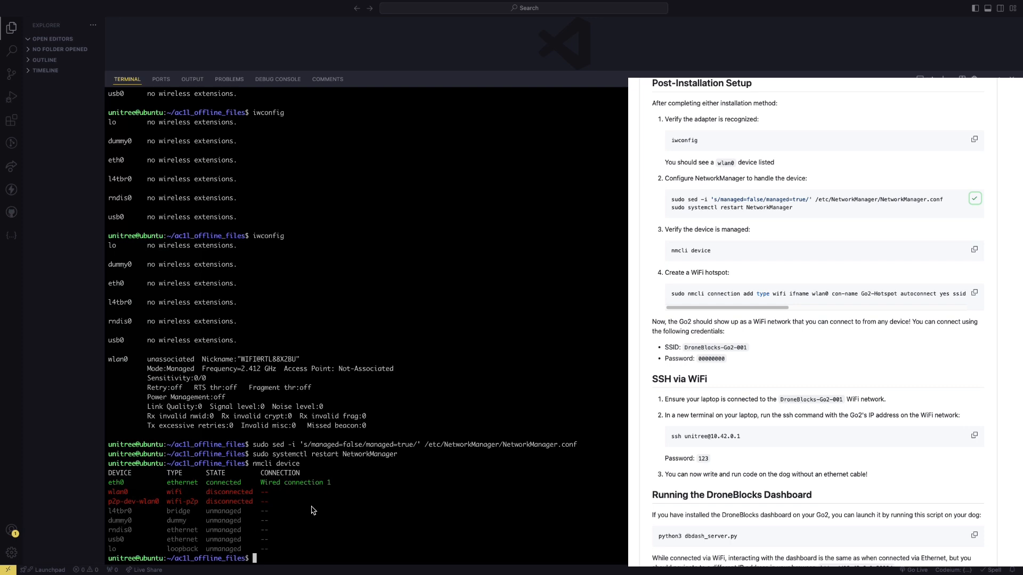
mouse_move(341, 445)
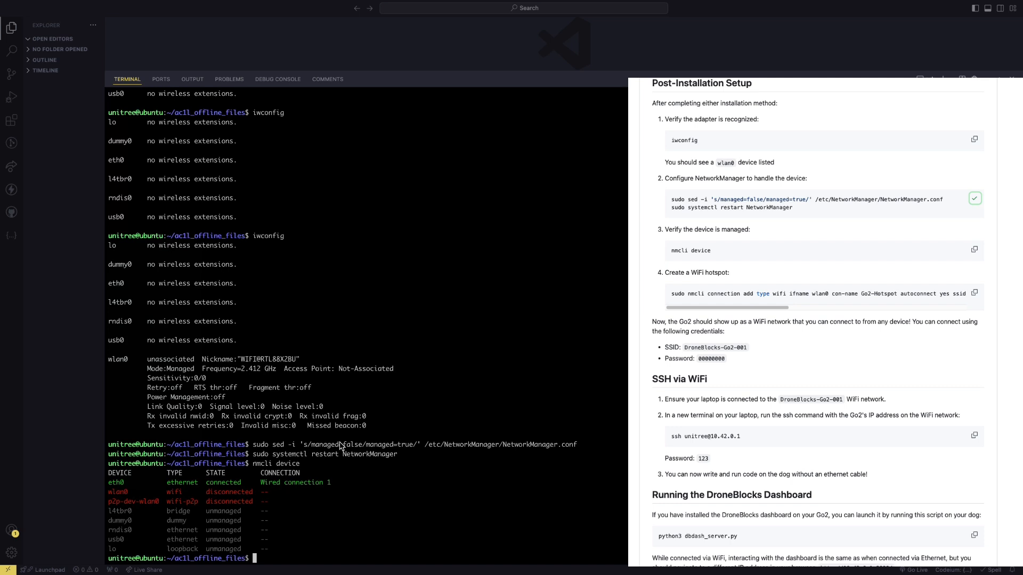
mouse_move(397, 450)
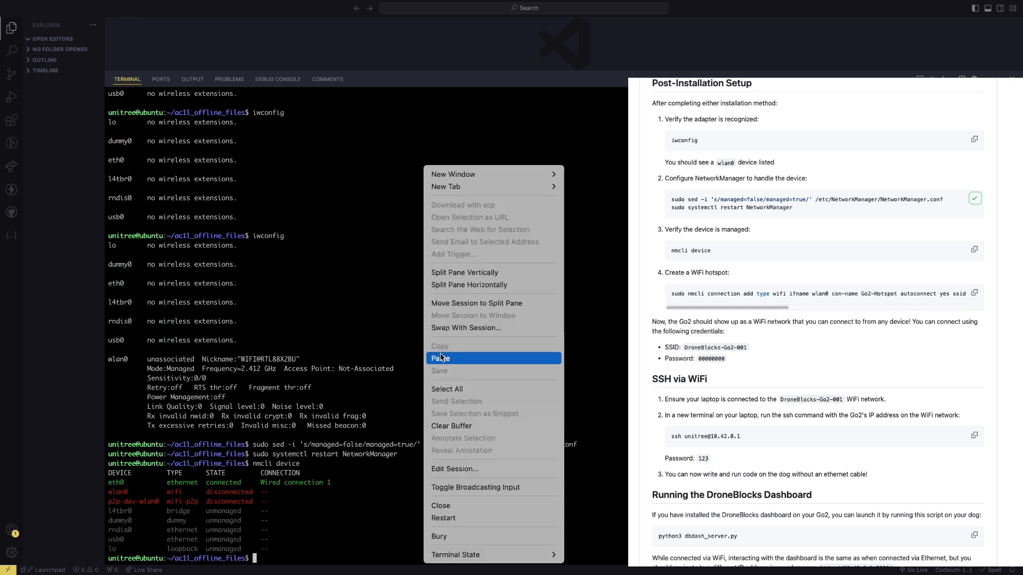
Paste the Go2-Hotspot nmcli creation command at the robot's prompt and close the Markdown preview.
left_click(441, 358)
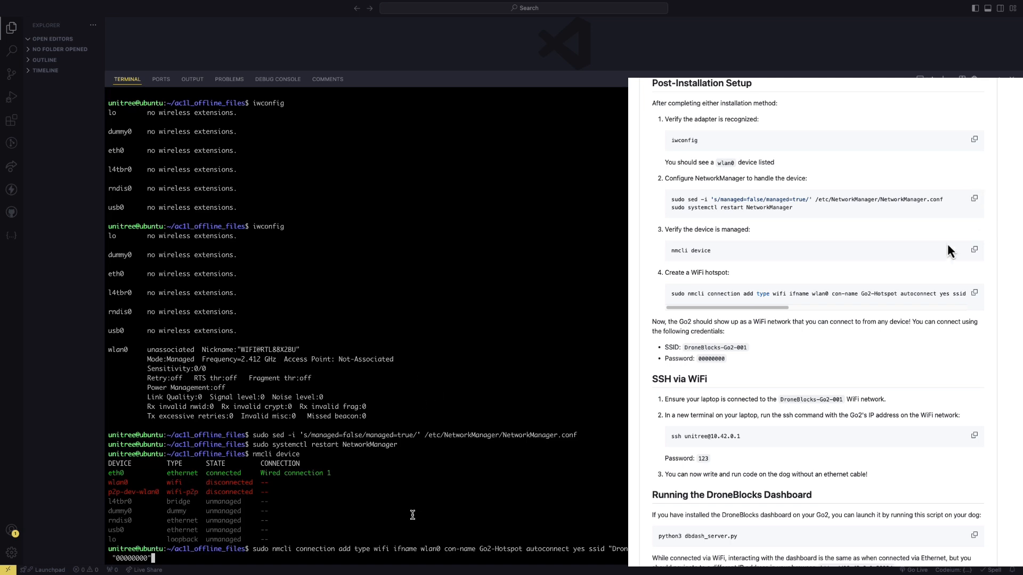
left_click(975, 249)
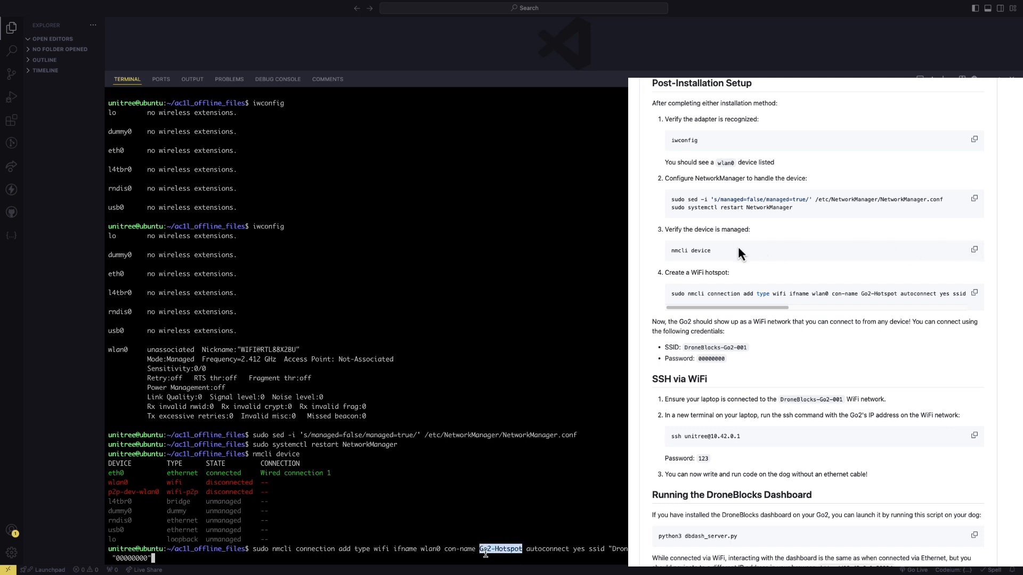
scroll("right", 3)
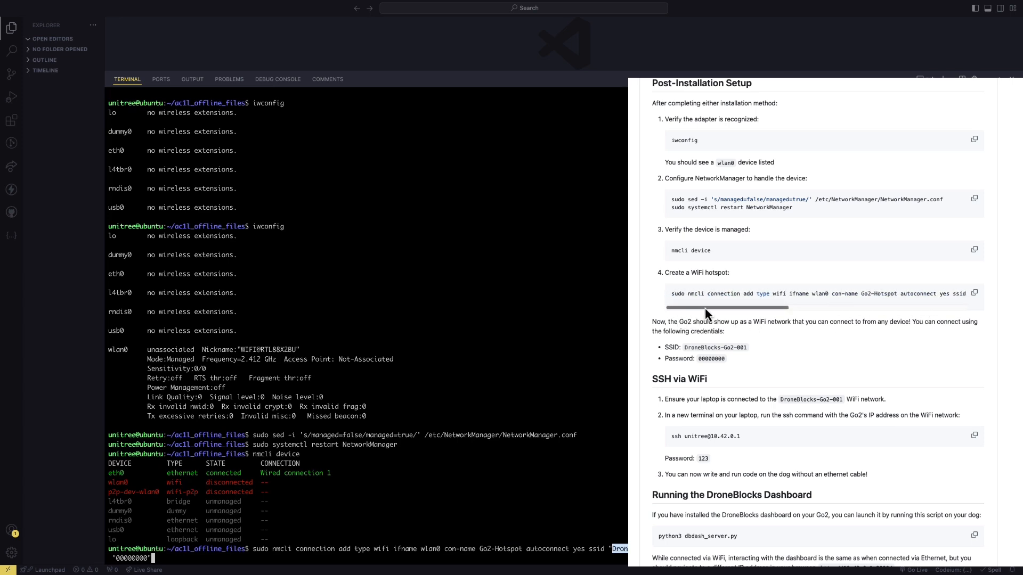
left_click(973, 293)
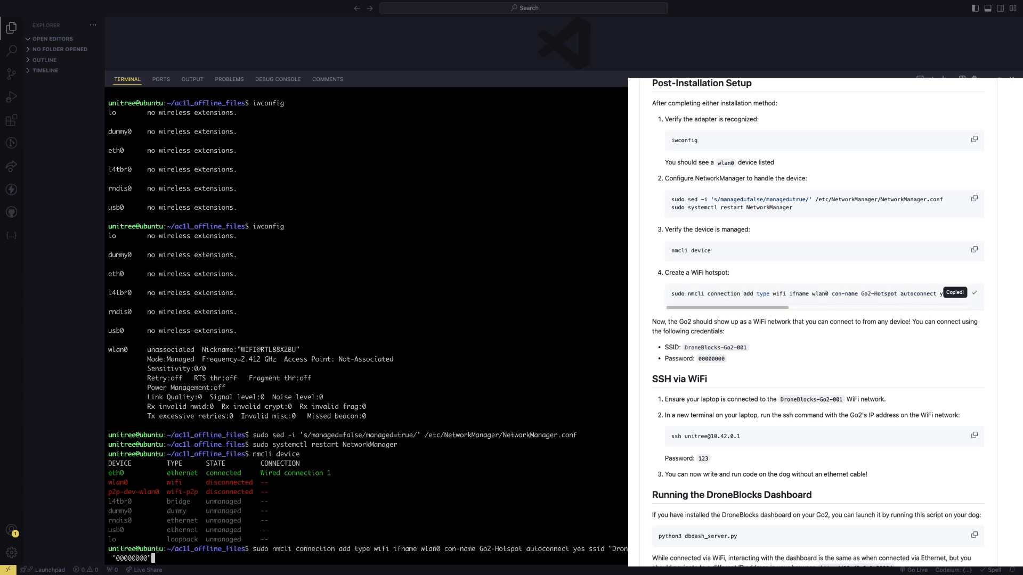
mouse_move(714, 346)
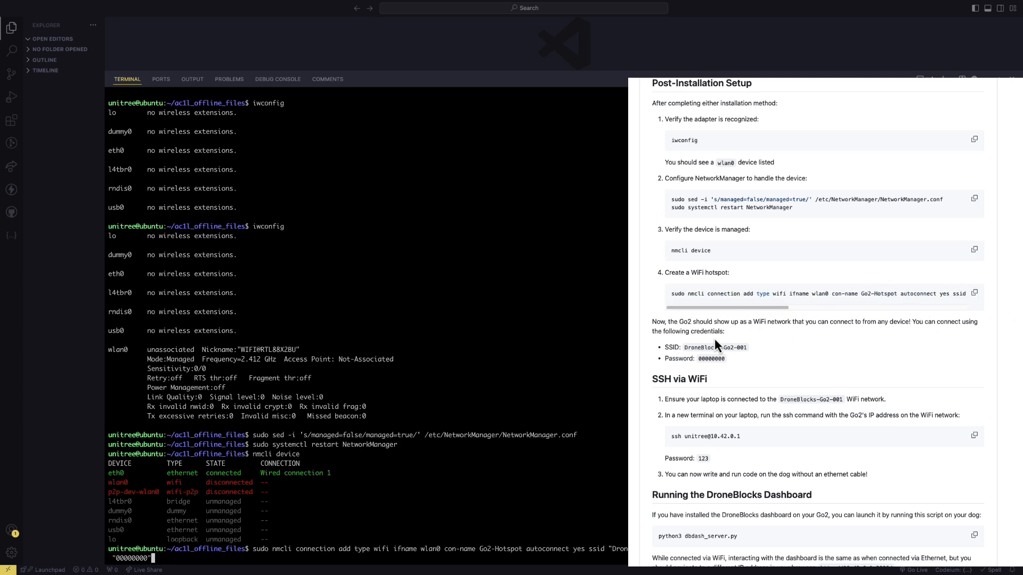
double_click(714, 347)
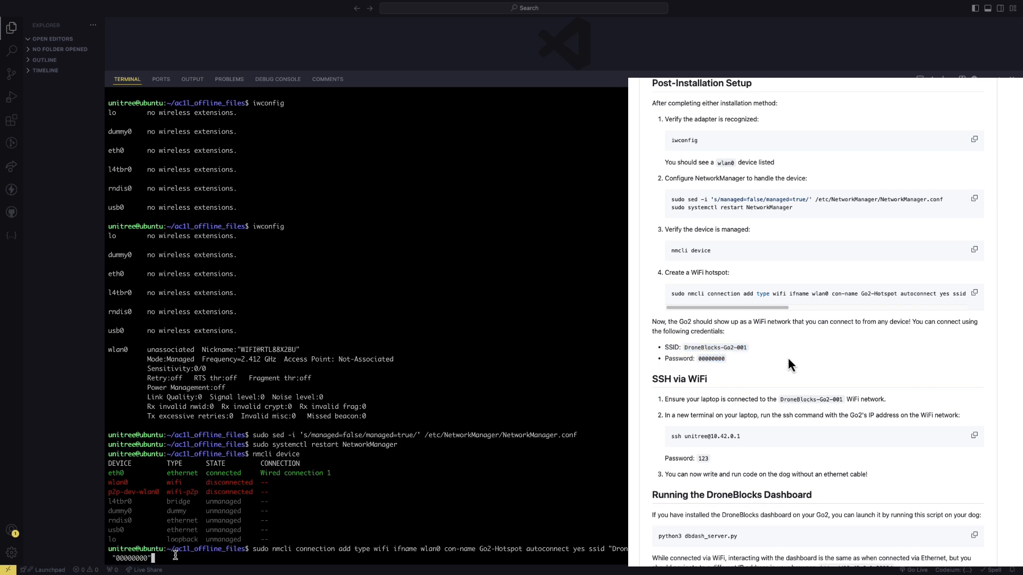
mouse_move(790, 365)
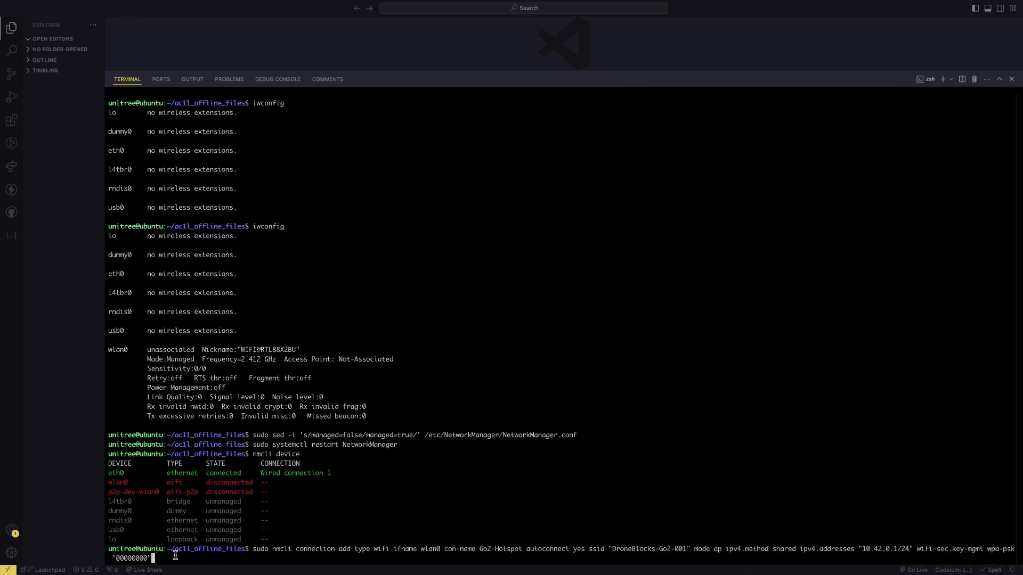
Run the nmcli connection add command creating the Go2-Hotspot on wlan0.
key("Return")
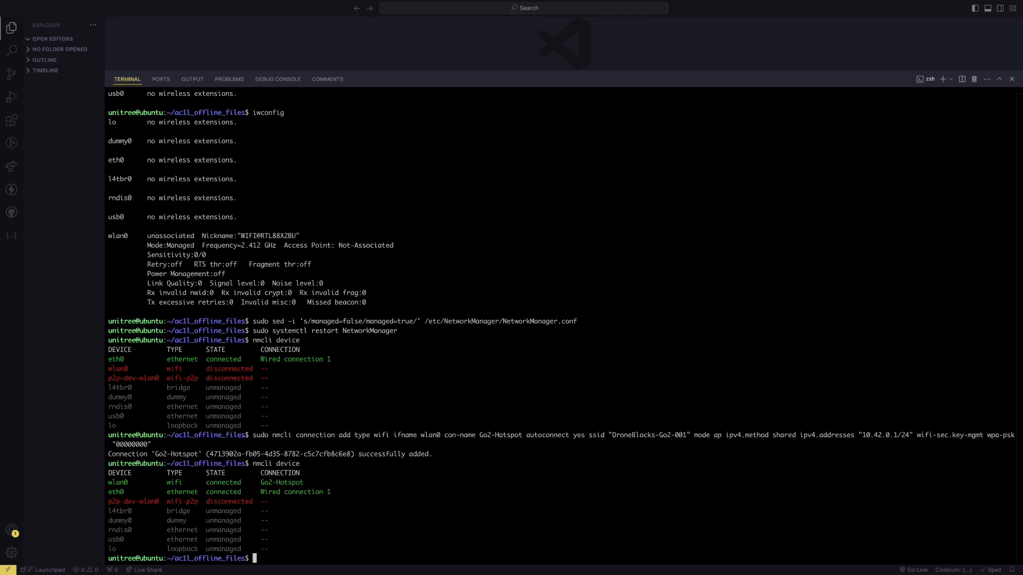
mouse_move(237, 481)
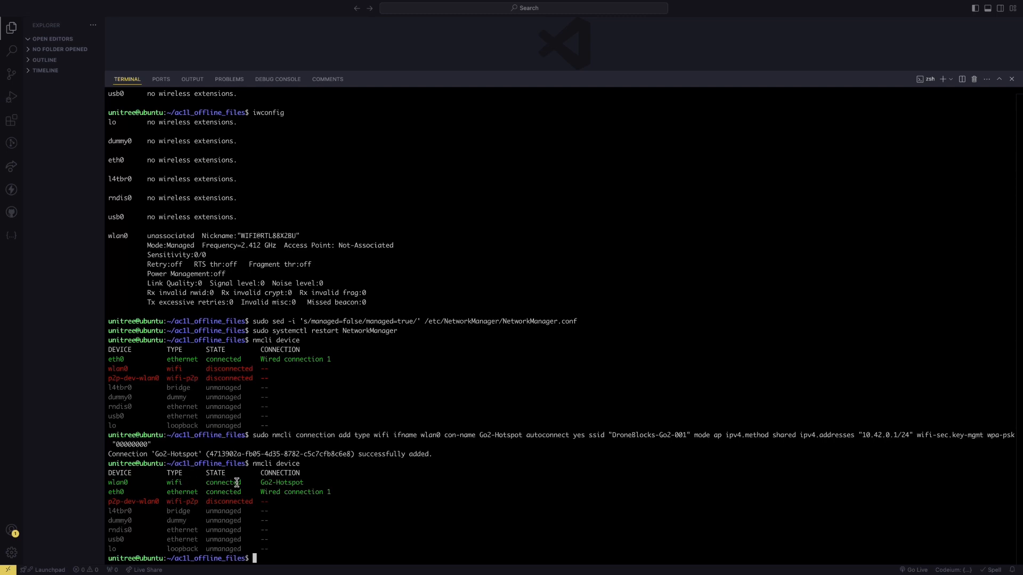
mouse_move(298, 477)
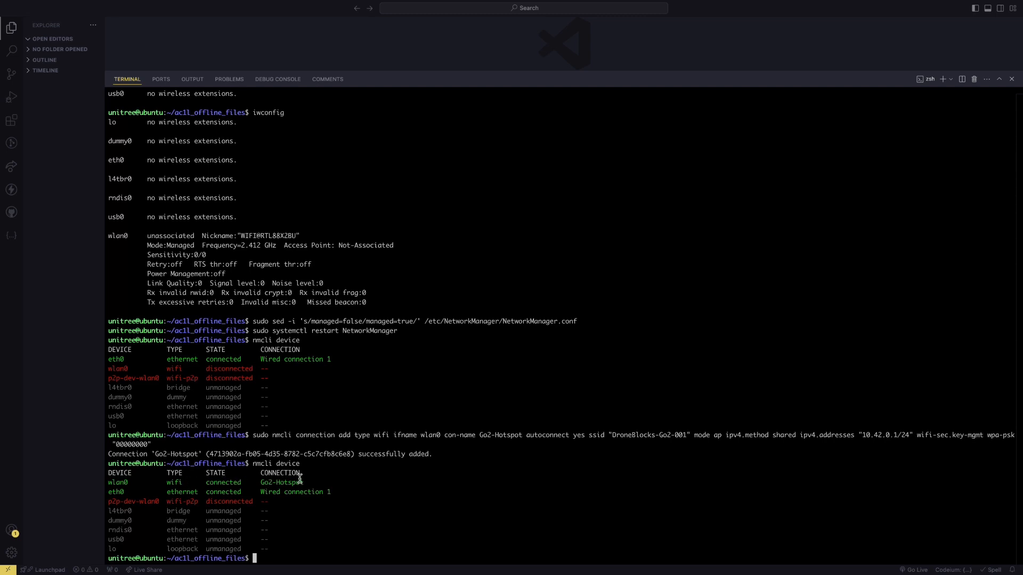
mouse_move(455, 464)
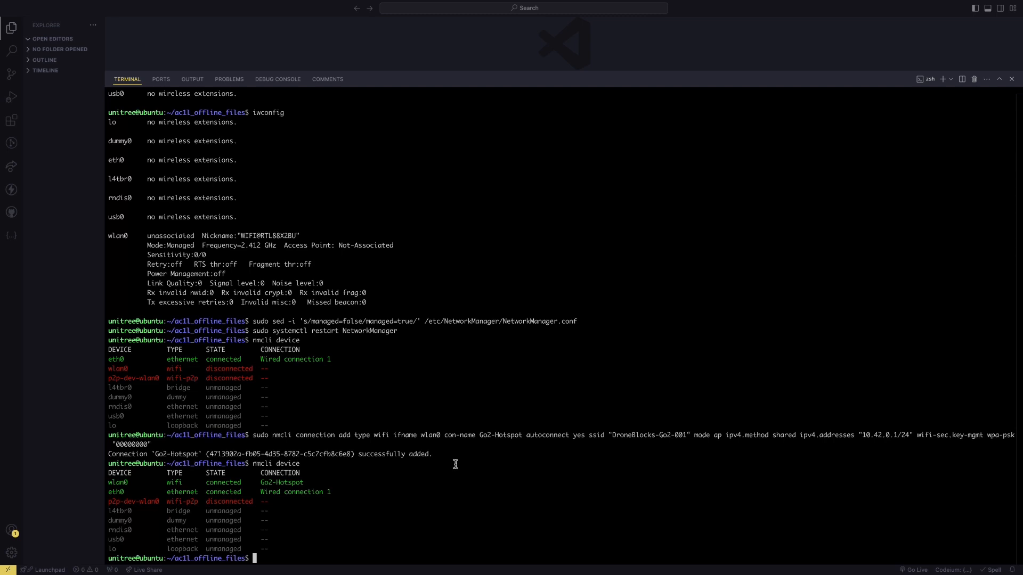
mouse_move(583, 253)
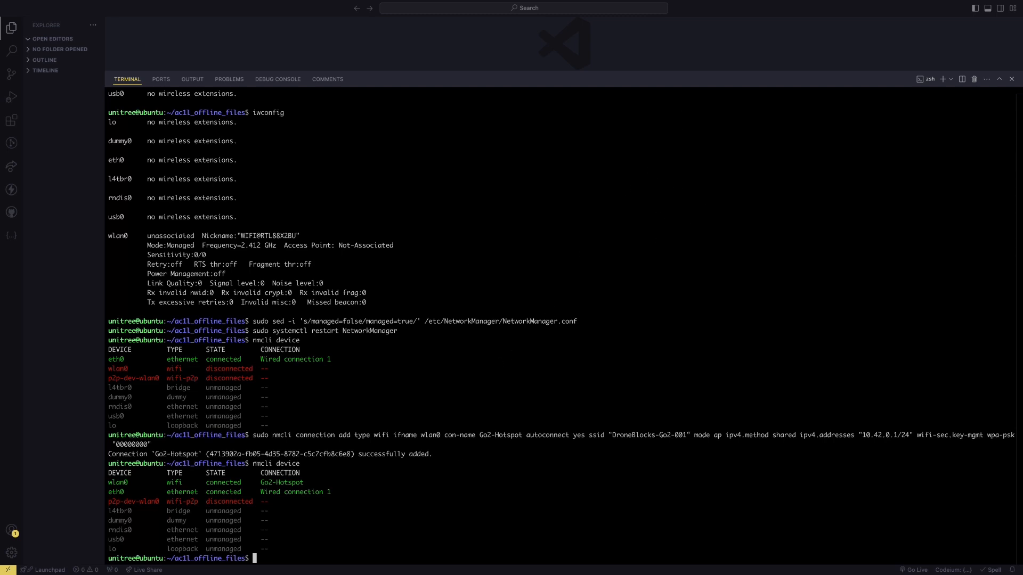
mouse_move(567, 216)
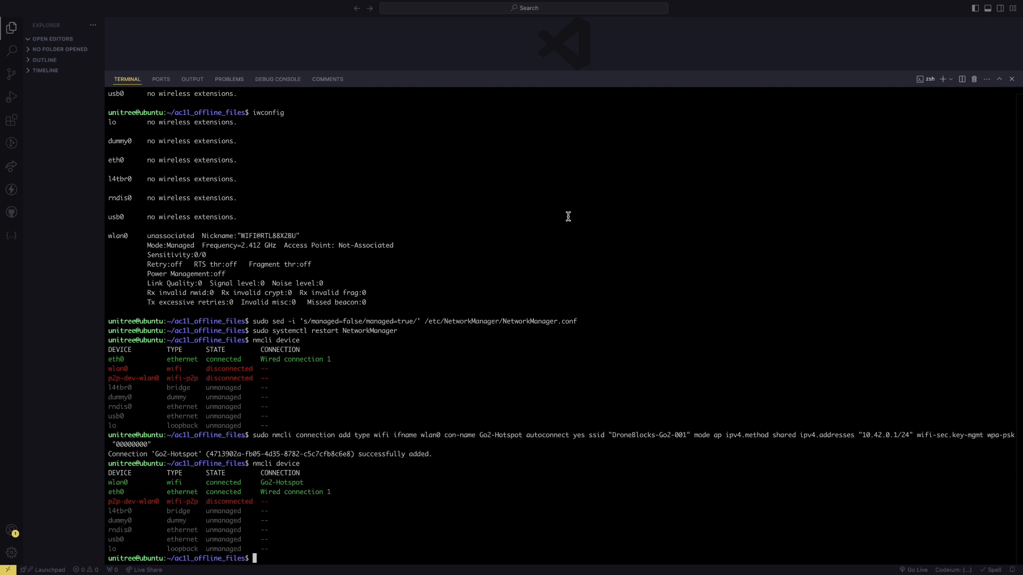
Exit the robot's SSH session, returning to the local shell prompt.
type("exit")
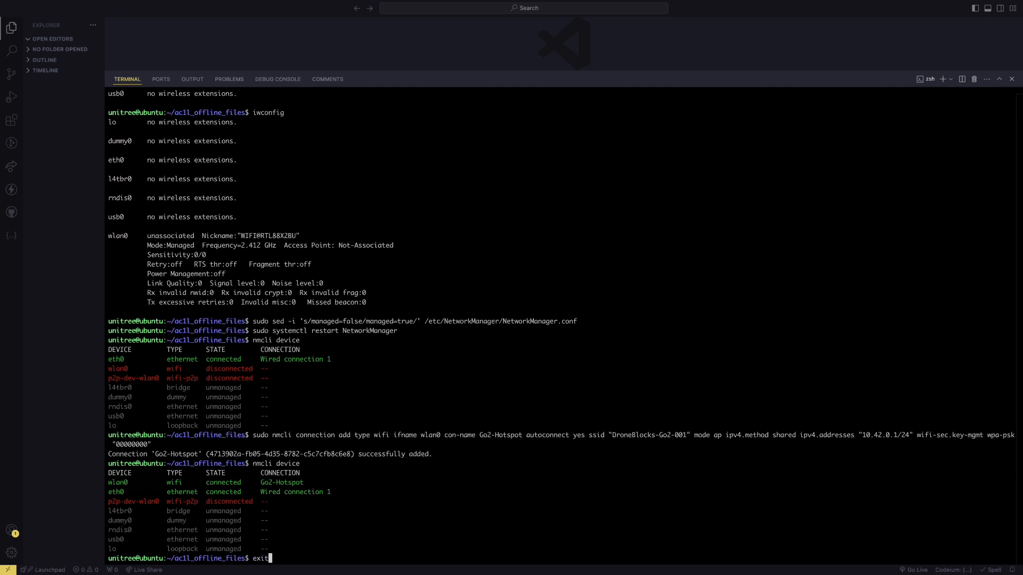
key("Return")
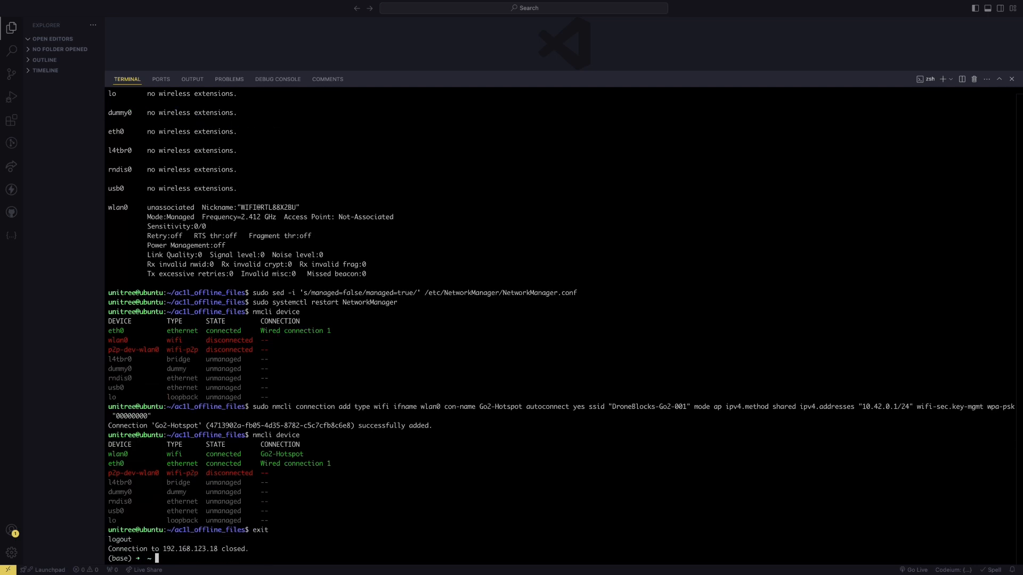
mouse_move(617, 246)
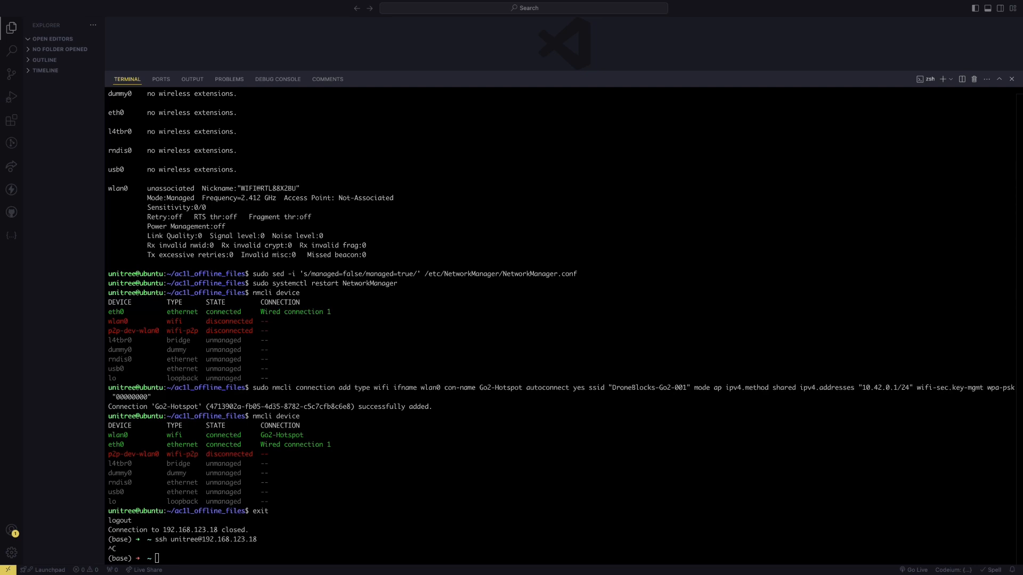
mouse_move(447, 437)
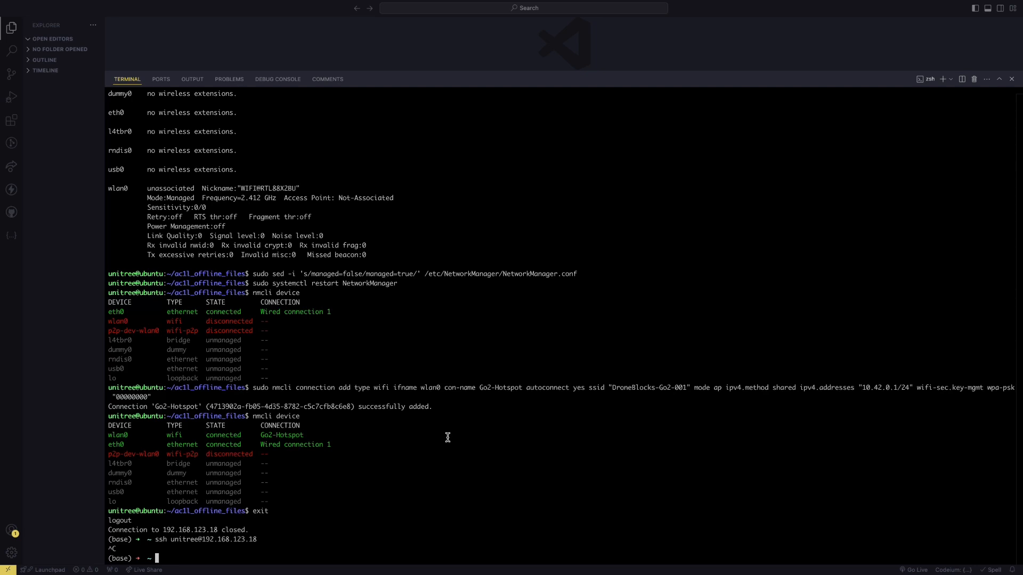
type("ssh")
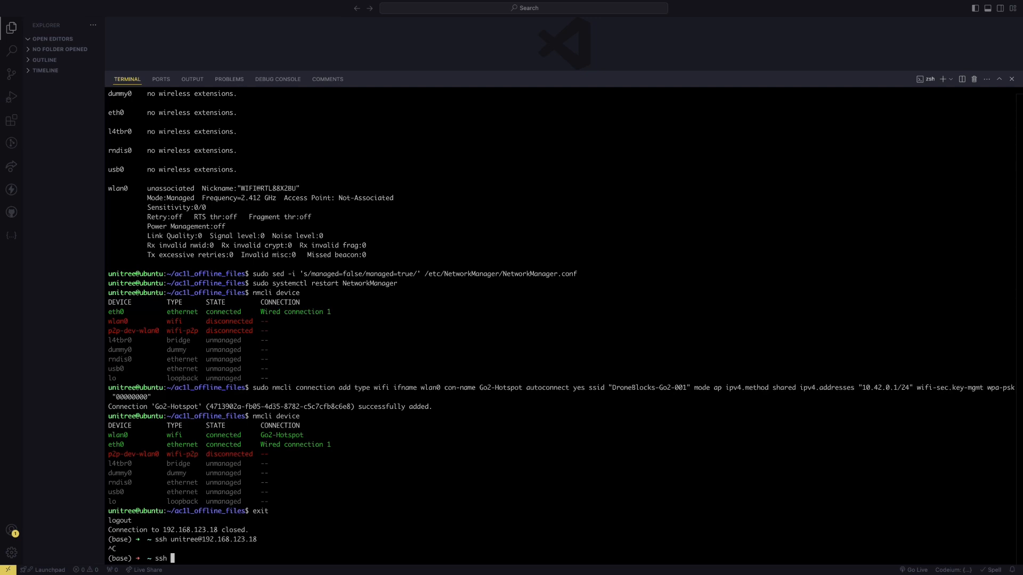
type("unitree")
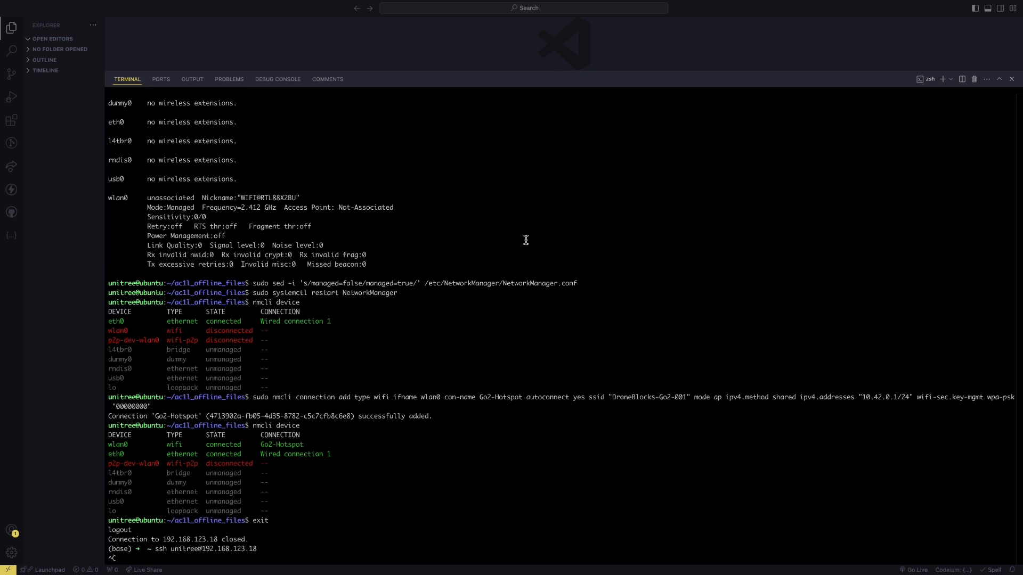
mouse_move(474, 213)
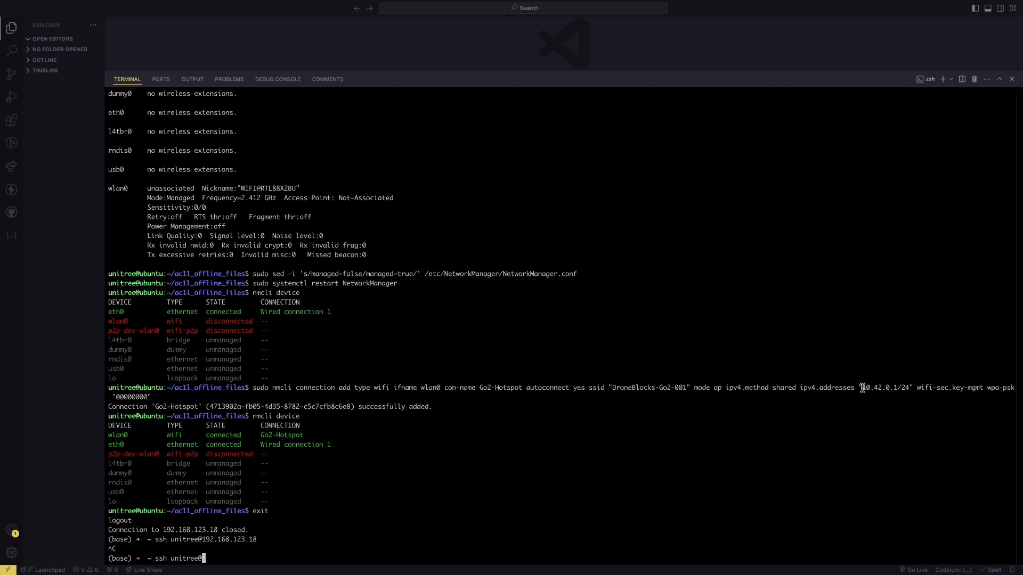
type("10")
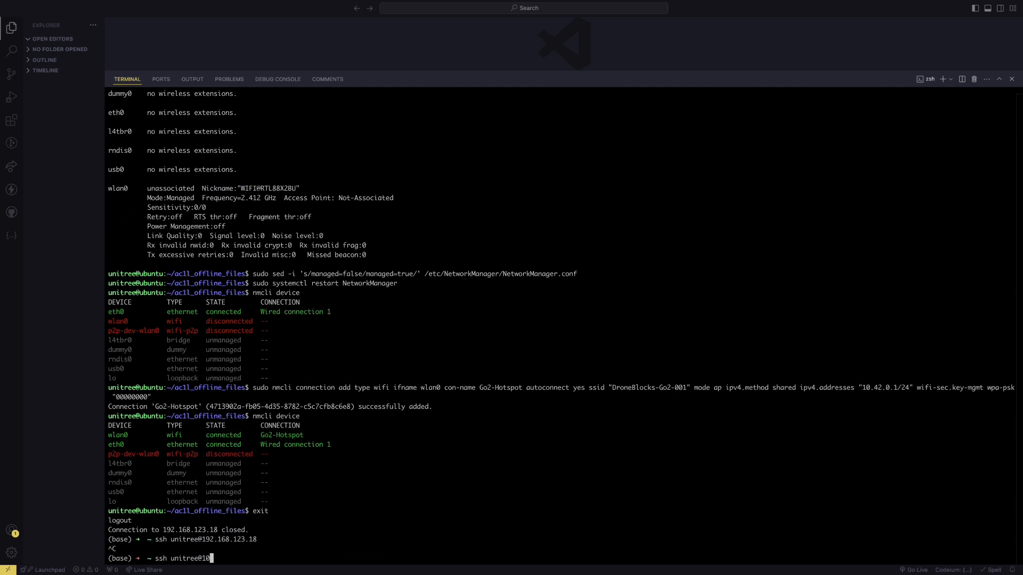
type(".")
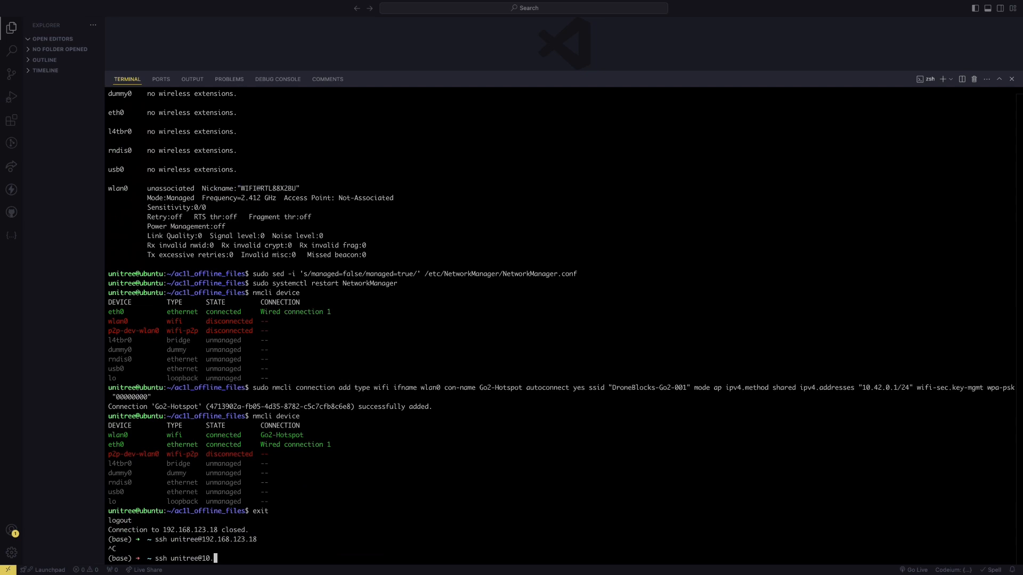
type("42.")
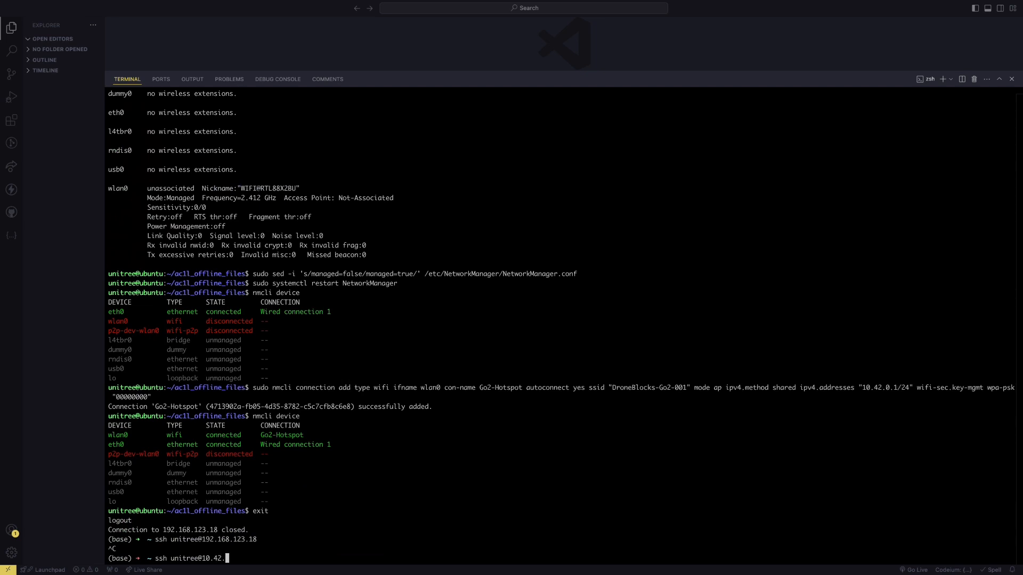
key("Return")
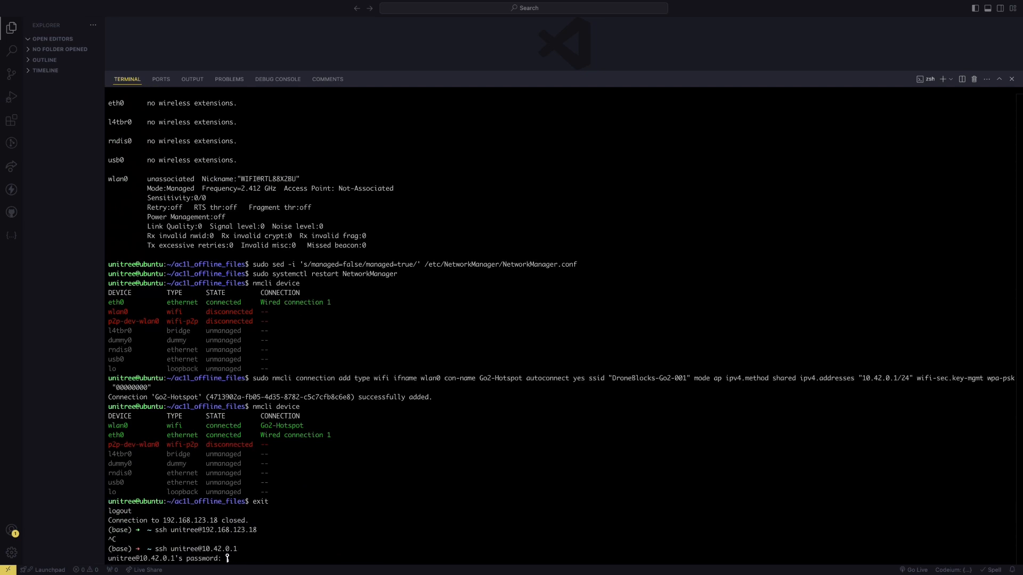